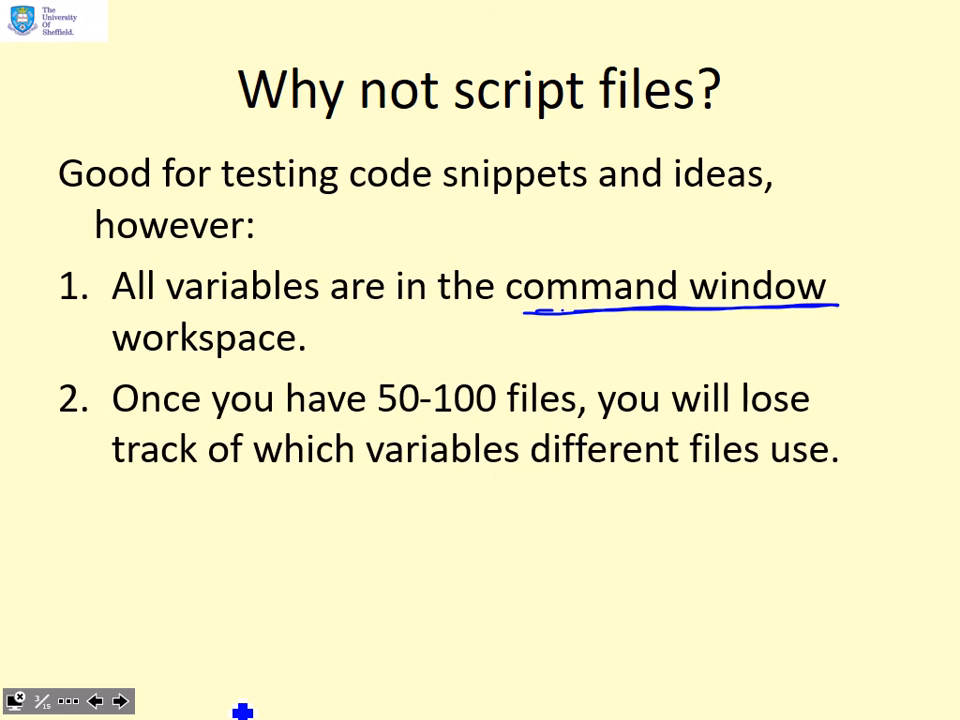
- Move the slide show on from 'Why not script files?' to the Function files slide
{"action": "left_click", "coordinate": [122, 701]}
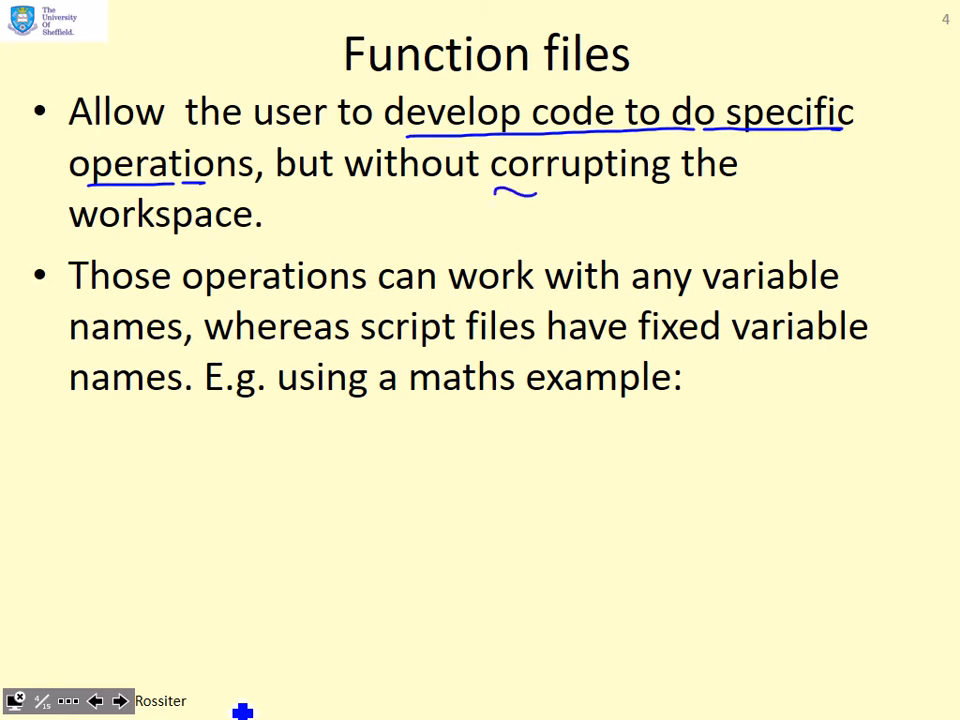
- In blue ink, underline 'corrupting the', 'any variable' and the f in the formula
{"action": "left_click_drag", "start_coordinate": [500, 195], "coordinate": [750, 195]}
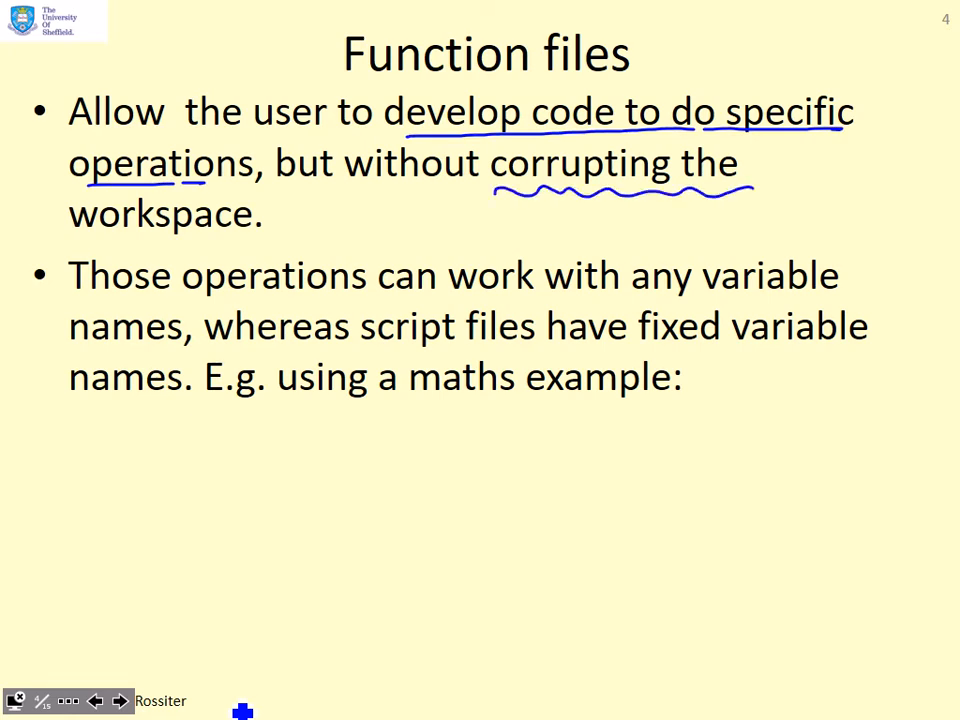
{"action": "left_click_drag", "start_coordinate": [635, 295], "coordinate": [860, 295]}
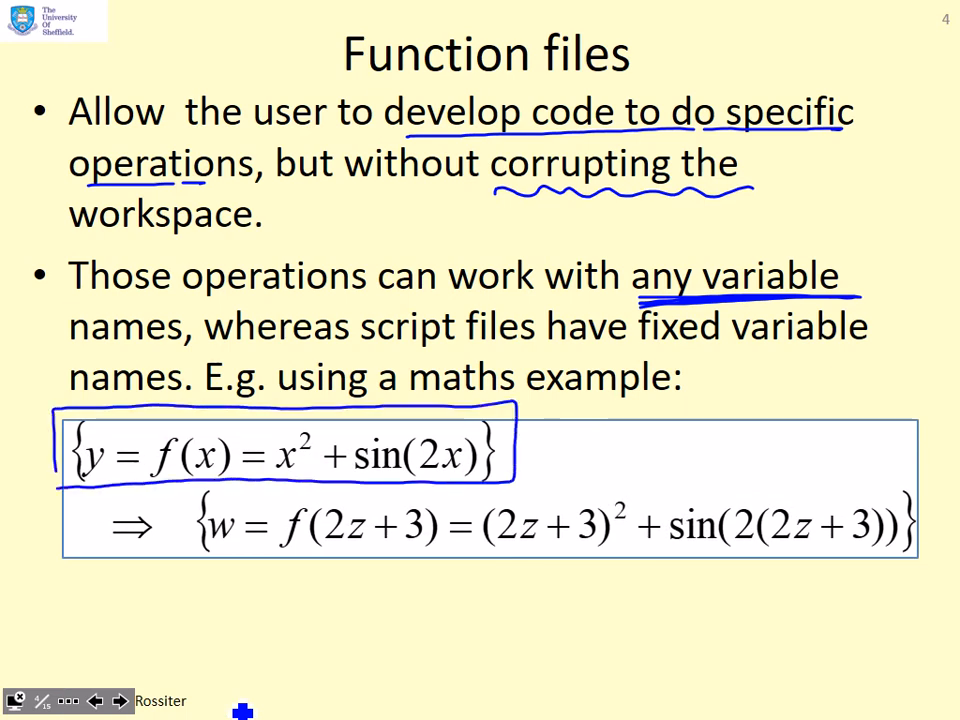
{"action": "left_click_drag", "start_coordinate": [270, 535], "coordinate": [300, 545]}
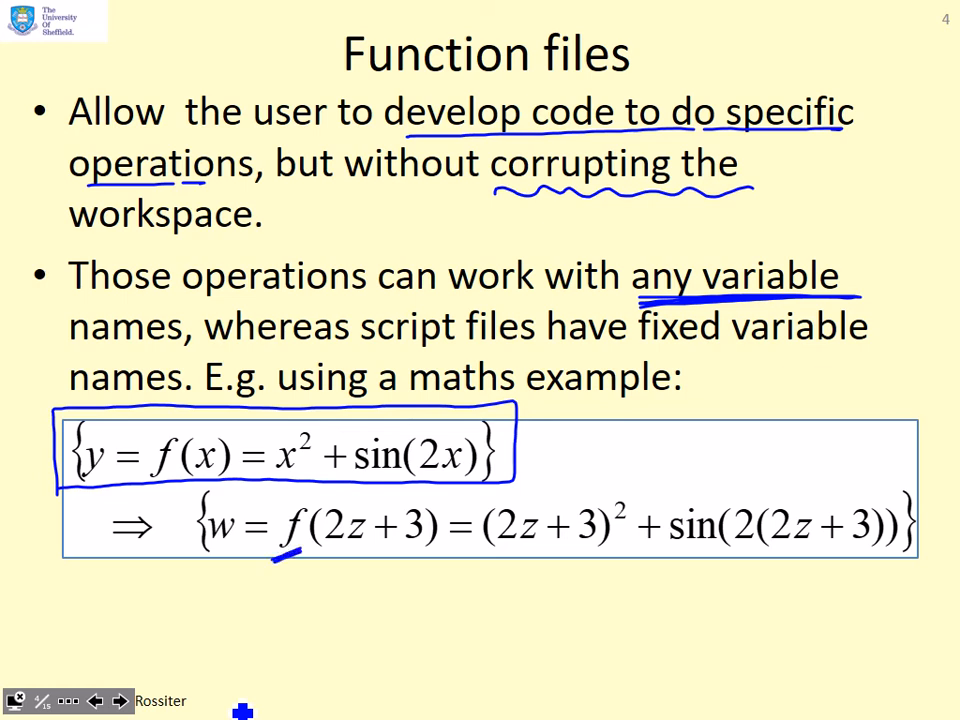
- In red ink, circle output w and box 2z+3 and its expansion
{"action": "left_click_drag", "start_coordinate": [210, 505], "coordinate": [230, 500]}
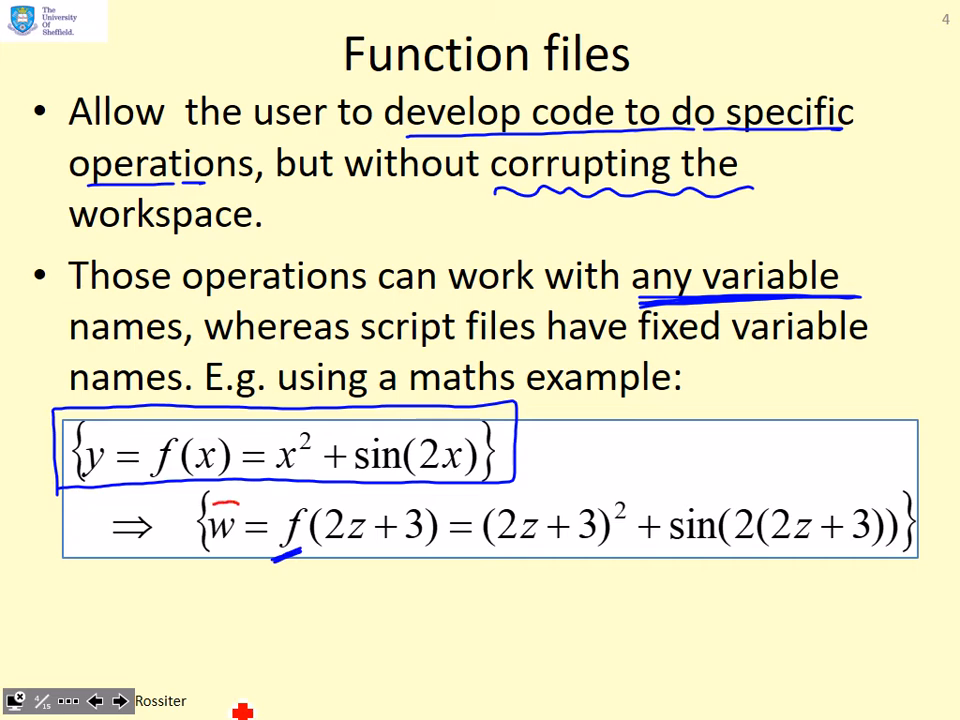
{"action": "left_click_drag", "start_coordinate": [200, 505], "coordinate": [245, 545]}
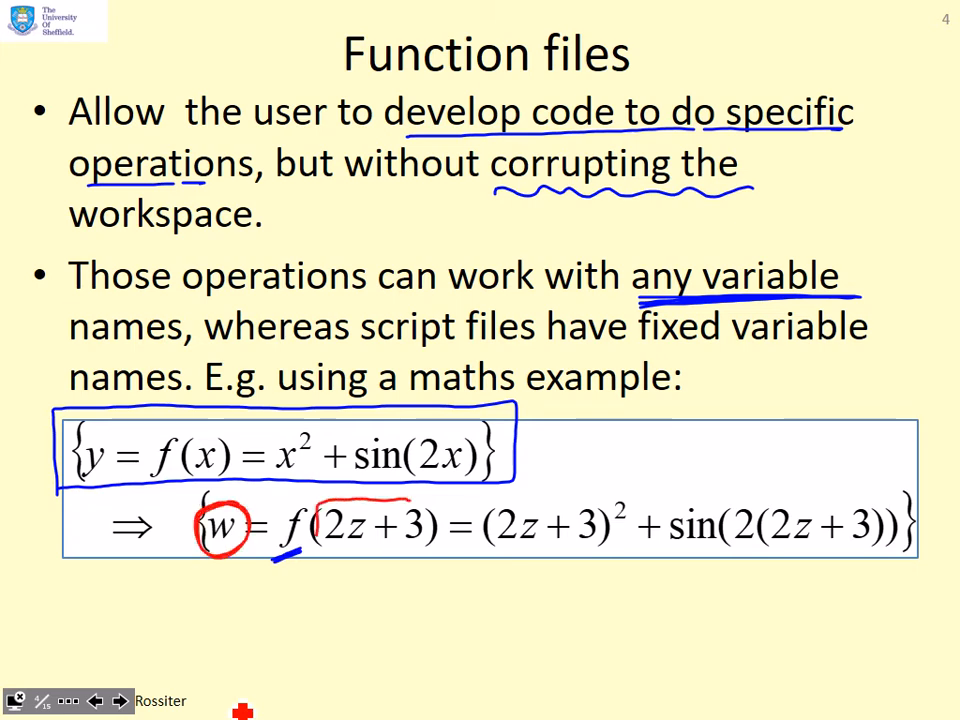
{"action": "left_click_drag", "start_coordinate": [320, 500], "coordinate": [430, 545]}
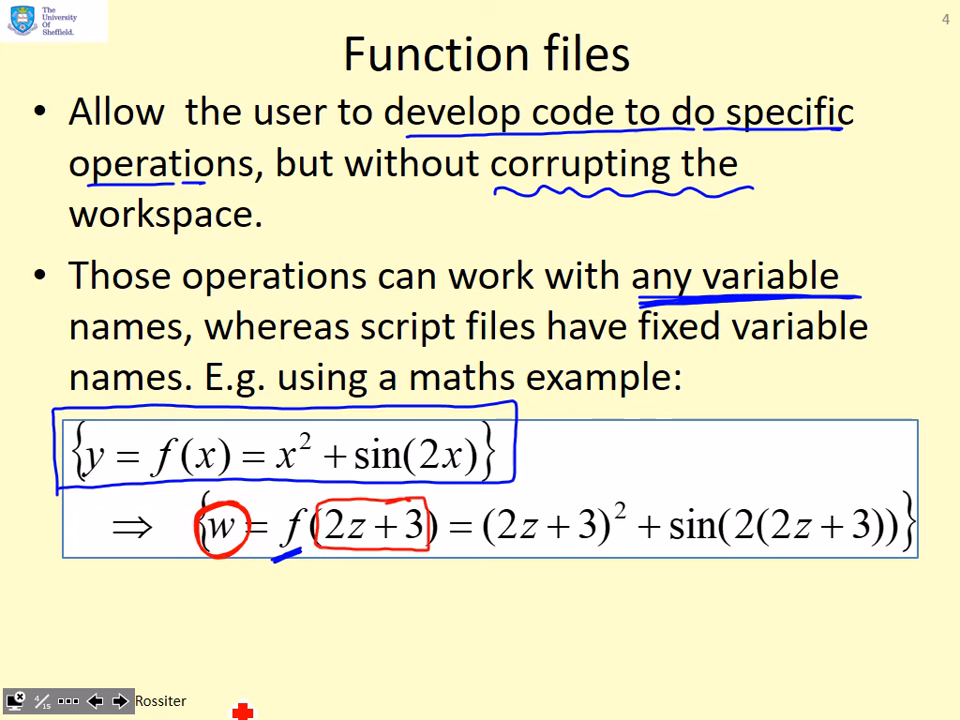
{"action": "left_click_drag", "start_coordinate": [470, 500], "coordinate": [620, 540]}
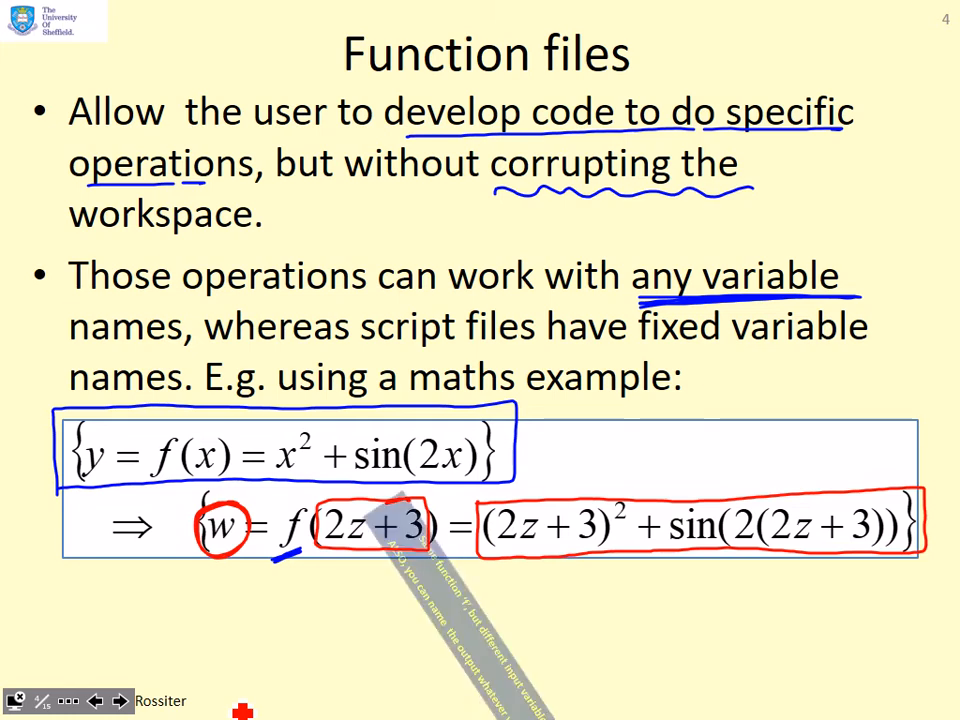
- Advance to slide 5, 'Simple examples of function files'
{"action": "left_click", "coordinate": [120, 699]}
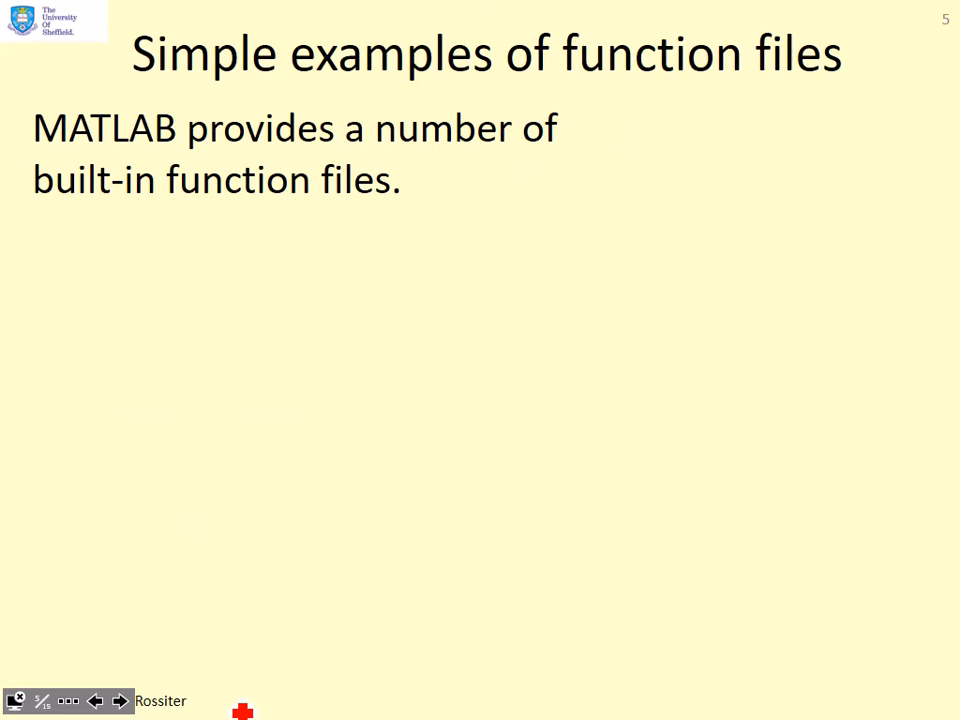
{"action": "left_click", "coordinate": [120, 699]}
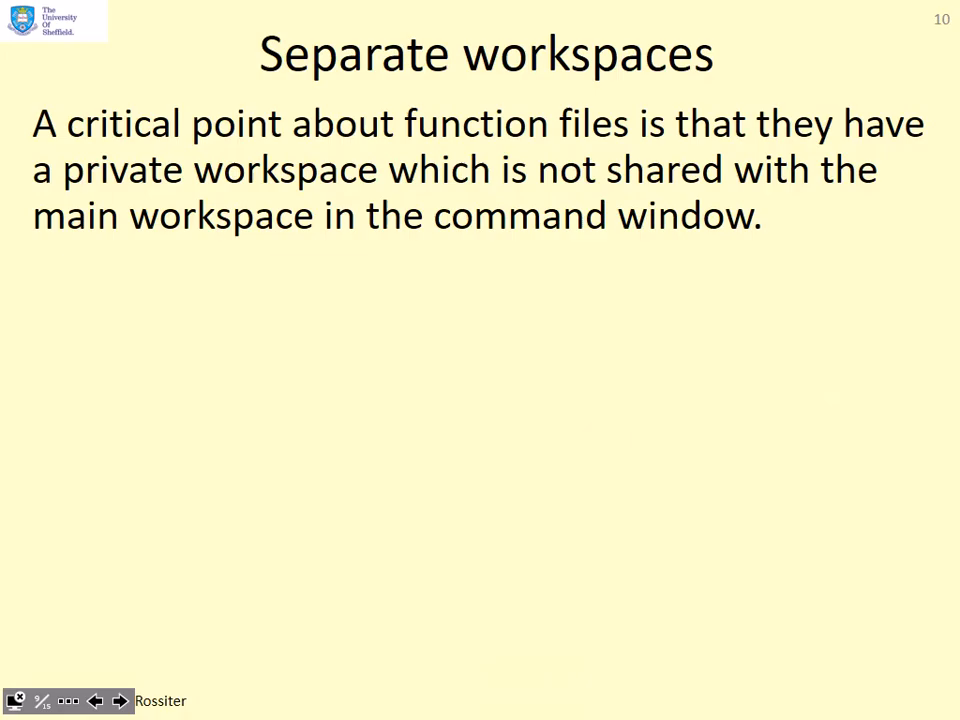
- Underline 'private workspace', 'main workspace', 'function file workspace' and the call statement phrase
{"action": "left_click_drag", "start_coordinate": [70, 190], "coordinate": [375, 185]}
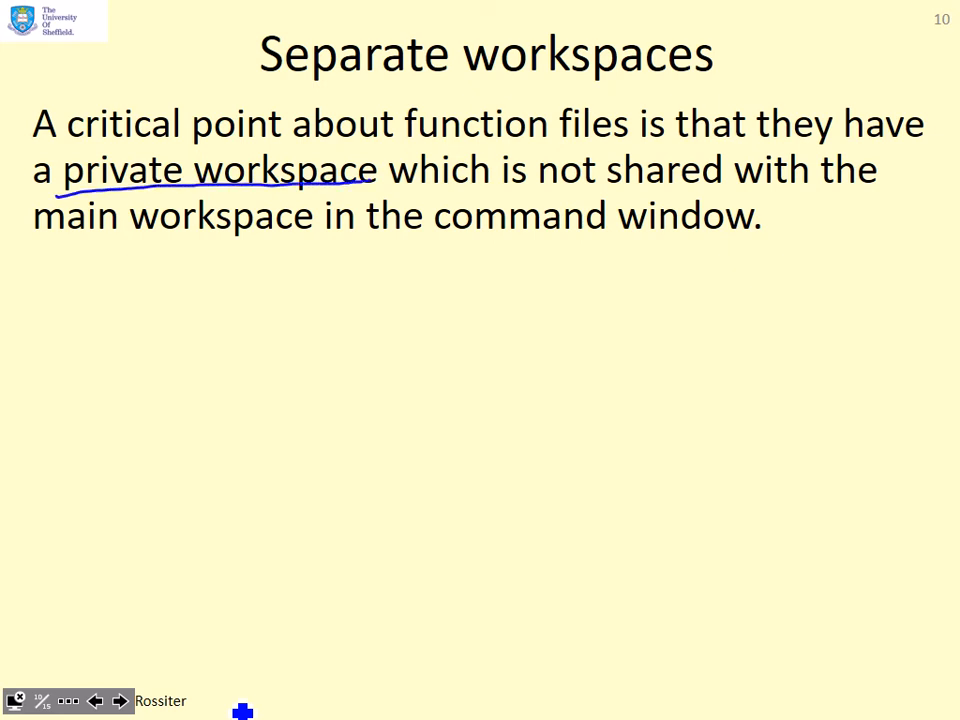
{"action": "left_click_drag", "start_coordinate": [75, 240], "coordinate": [715, 225]}
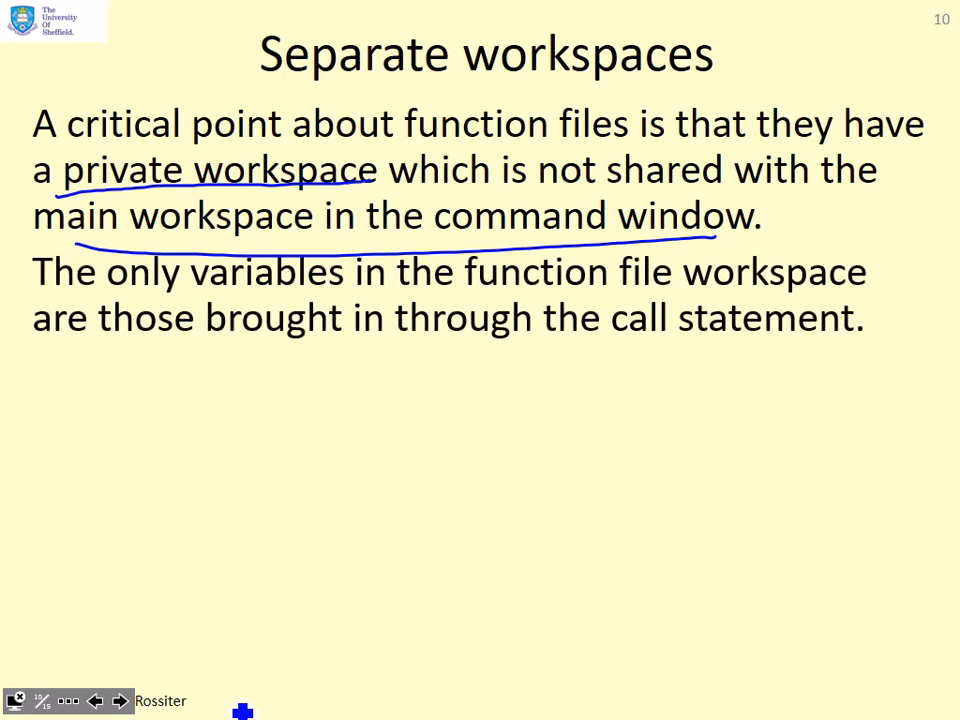
{"action": "left_click_drag", "start_coordinate": [470, 290], "coordinate": [610, 290]}
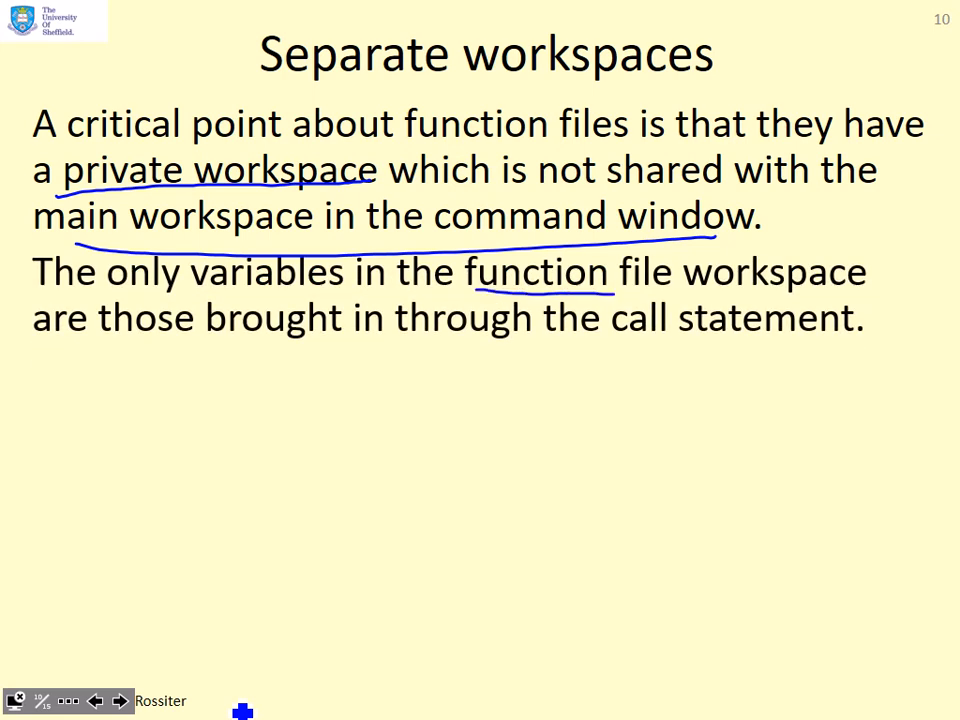
{"action": "left_click_drag", "start_coordinate": [610, 288], "coordinate": [865, 285]}
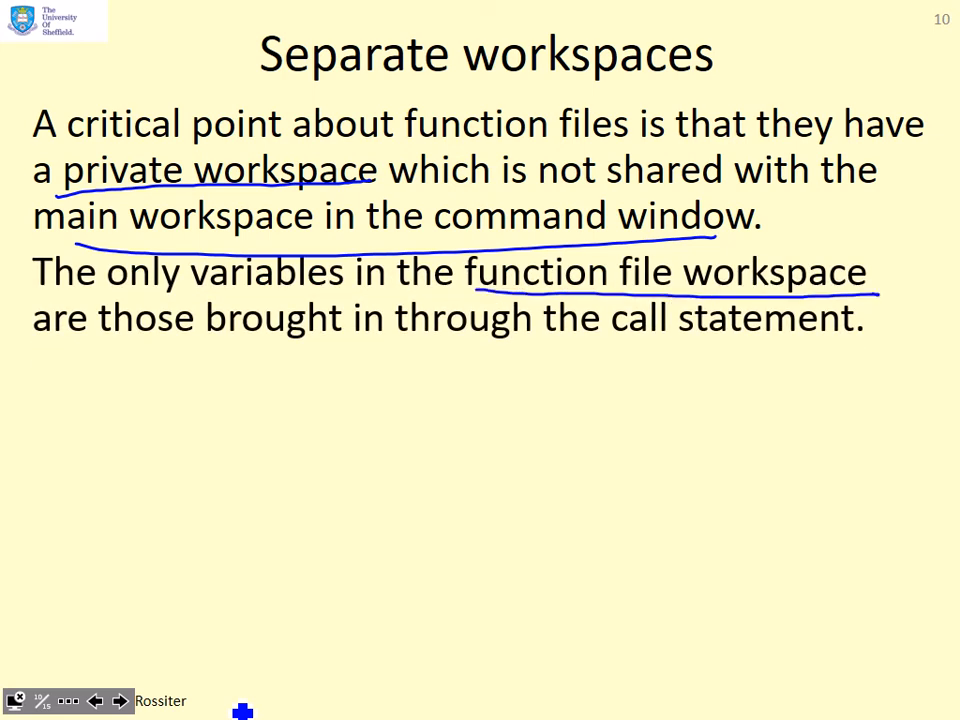
{"action": "left_click_drag", "start_coordinate": [500, 350], "coordinate": [860, 345]}
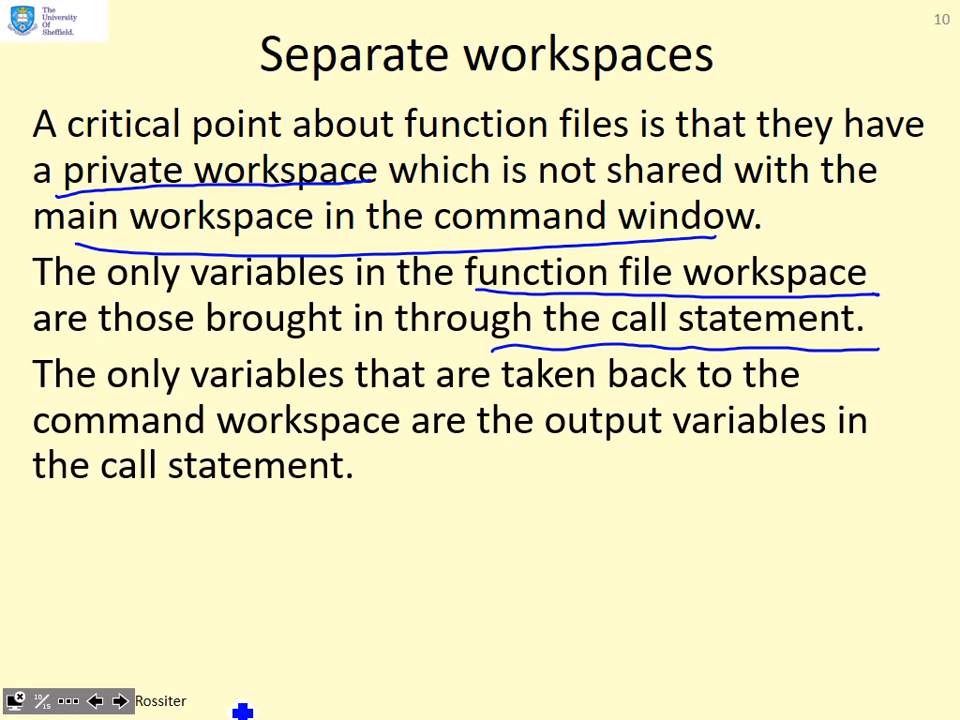
{"action": "left_click_drag", "start_coordinate": [190, 438], "coordinate": [320, 438]}
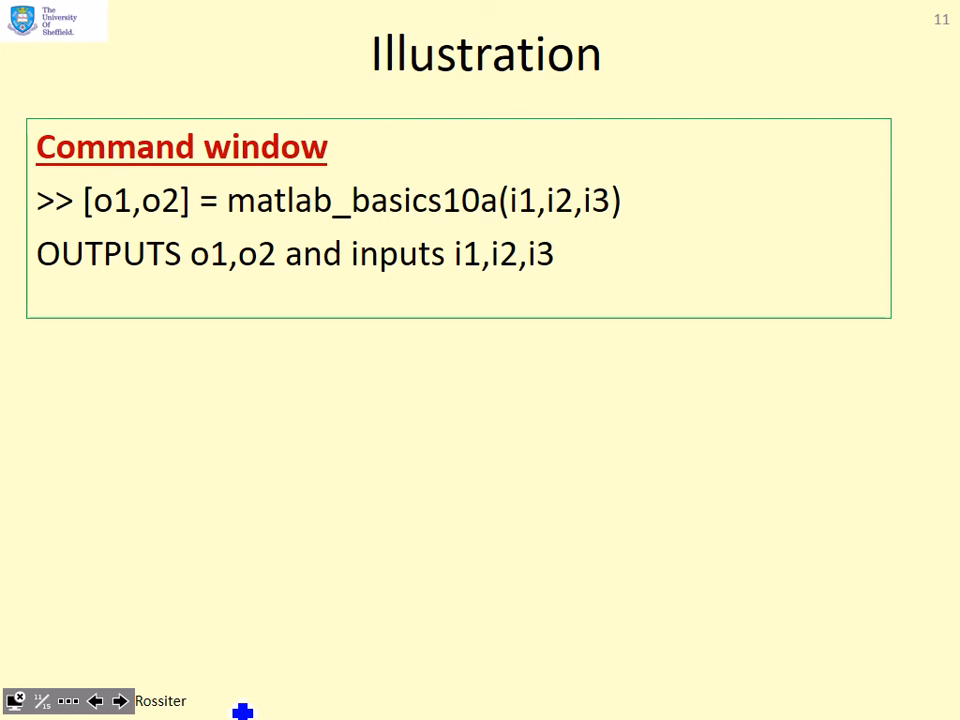
- Underline the call statement, annotate SYNTAX with 2 outputs and 3 inputs, then advance to slide 12
{"action": "left_click_drag", "start_coordinate": [80, 215], "coordinate": [600, 220]}
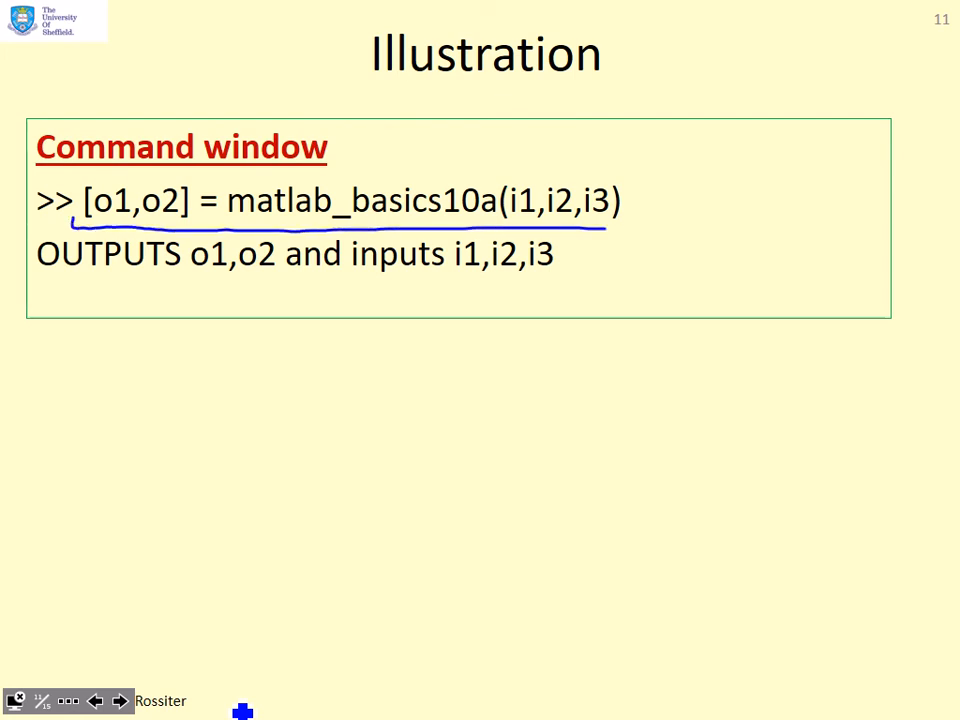
{"action": "left_click_drag", "start_coordinate": [600, 225], "coordinate": [630, 200]}
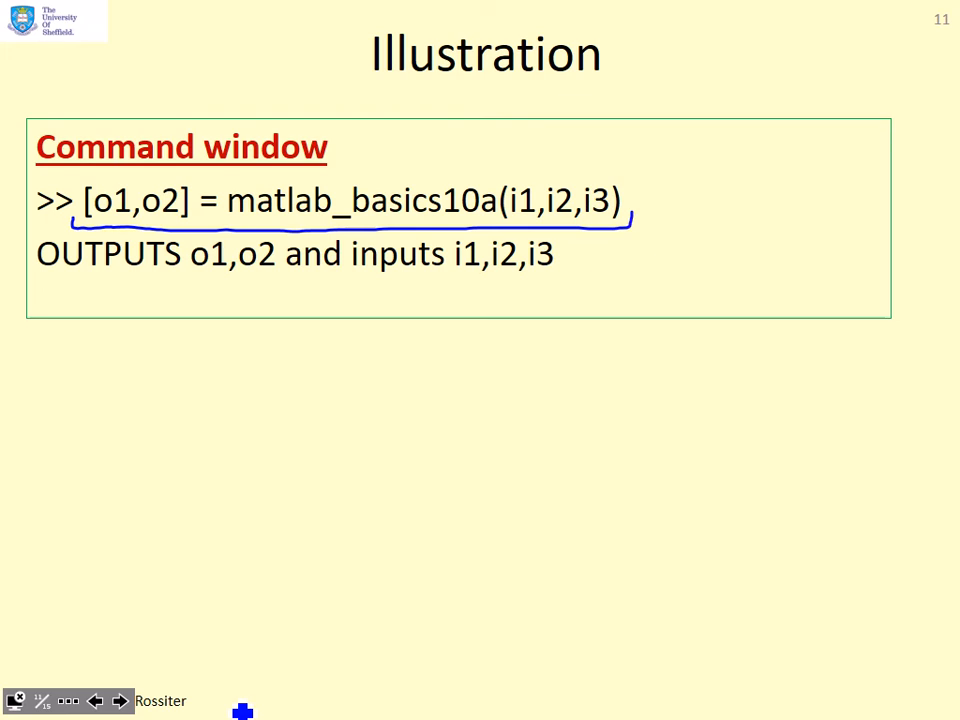
{"action": "left_click_drag", "start_coordinate": [520, 140], "coordinate": [600, 130]}
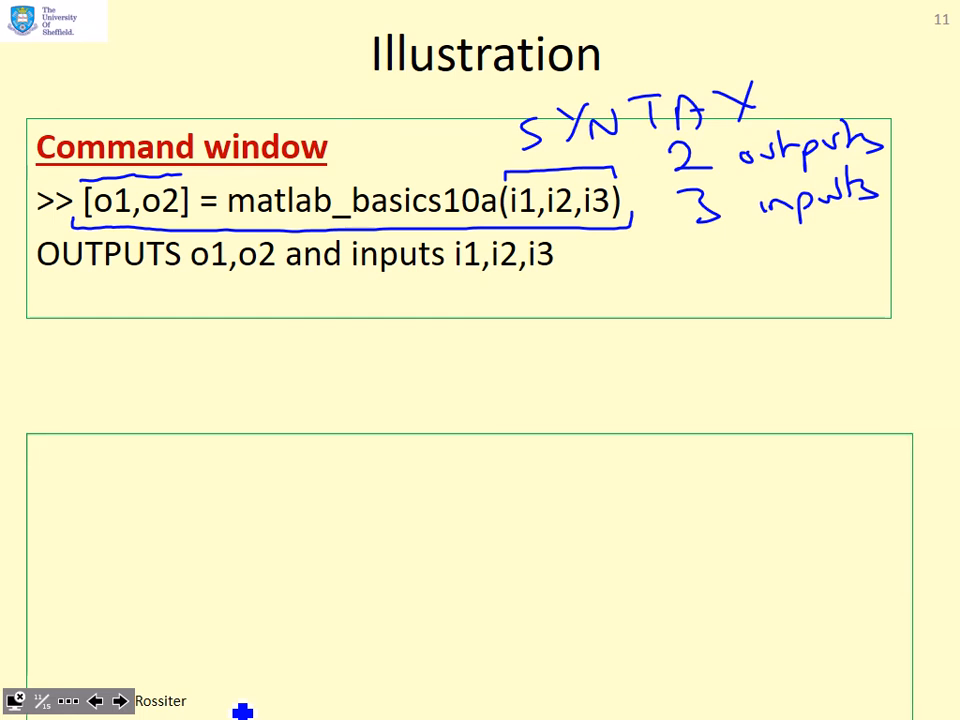
{"action": "key", "text": "right"}
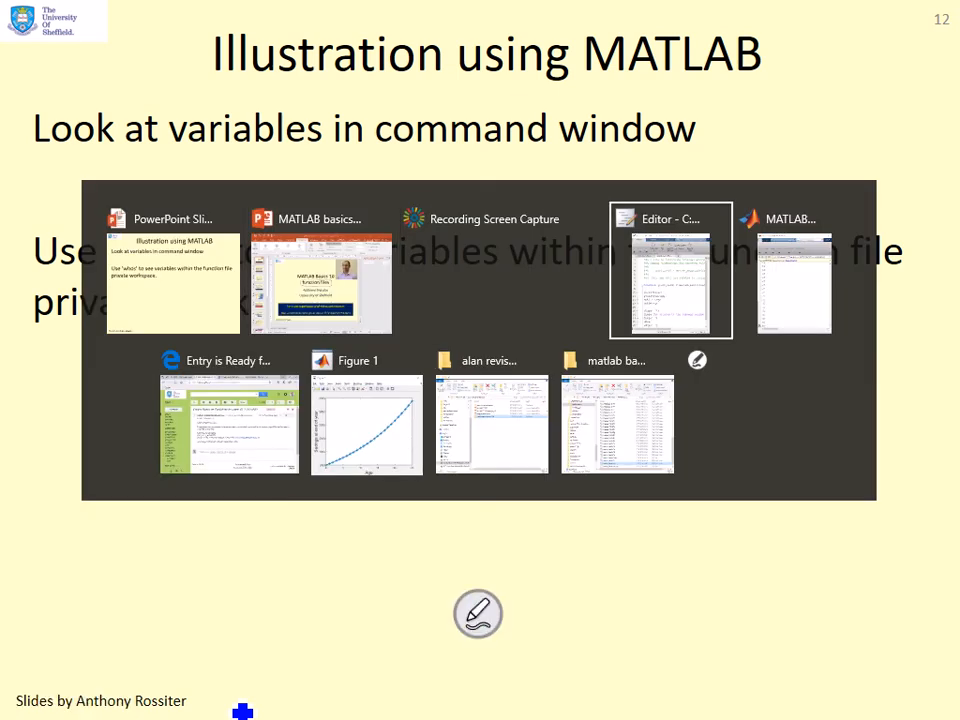
- Bring up the matlab_basics10a Editor and select 'whos' on line 18
{"action": "left_click", "coordinate": [669, 270]}
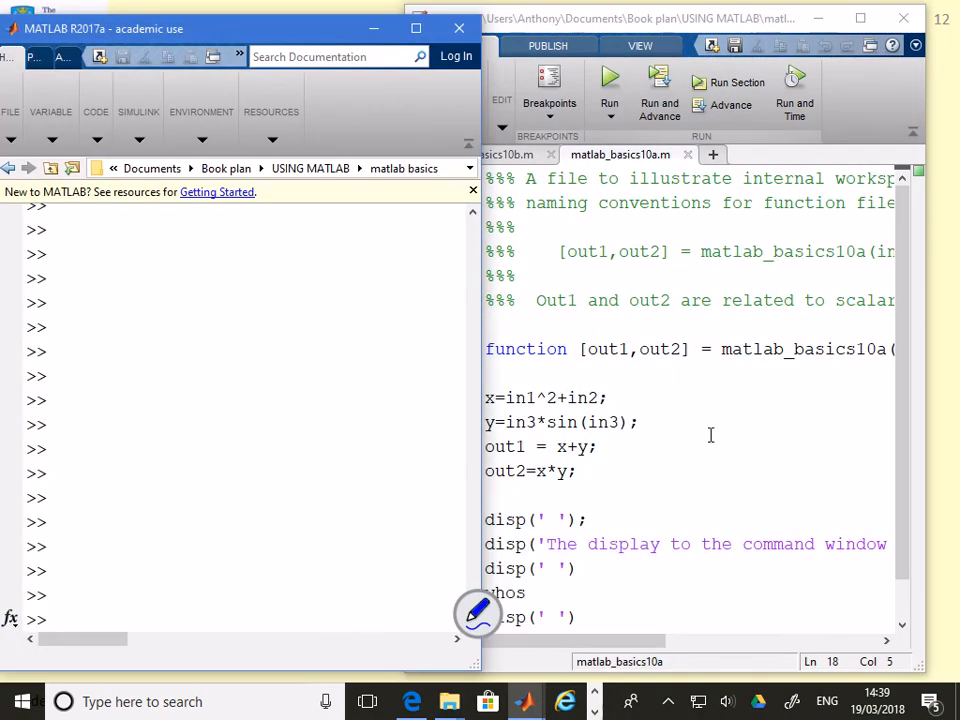
{"action": "left_click", "coordinate": [710, 422]}
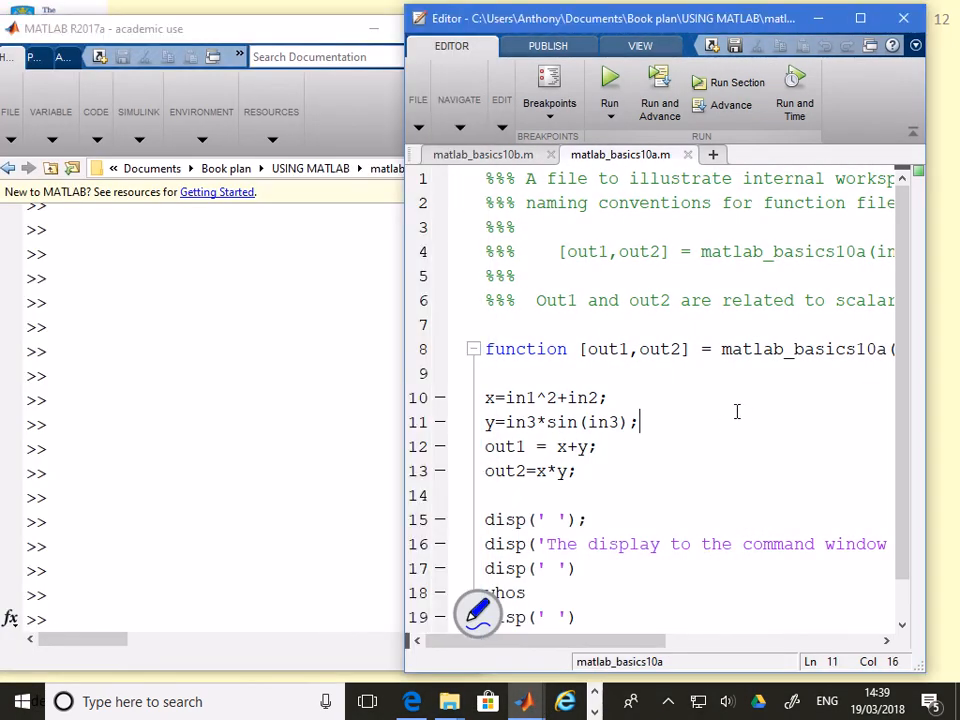
{"action": "scroll", "scroll_direction": "down", "scroll_amount": 3}
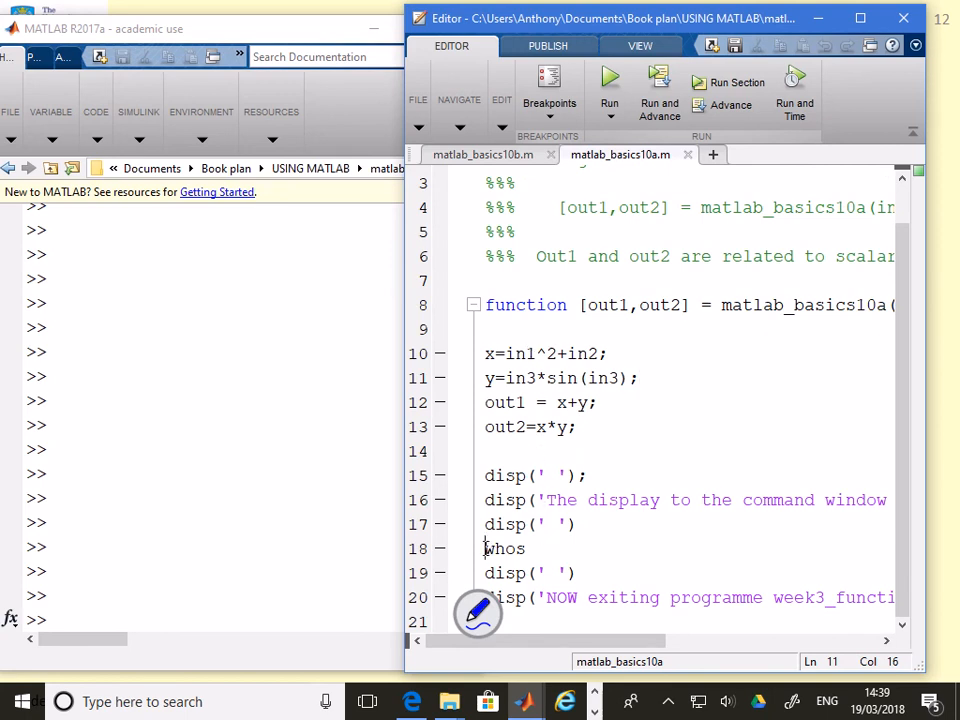
{"action": "double_click", "coordinate": [504, 548]}
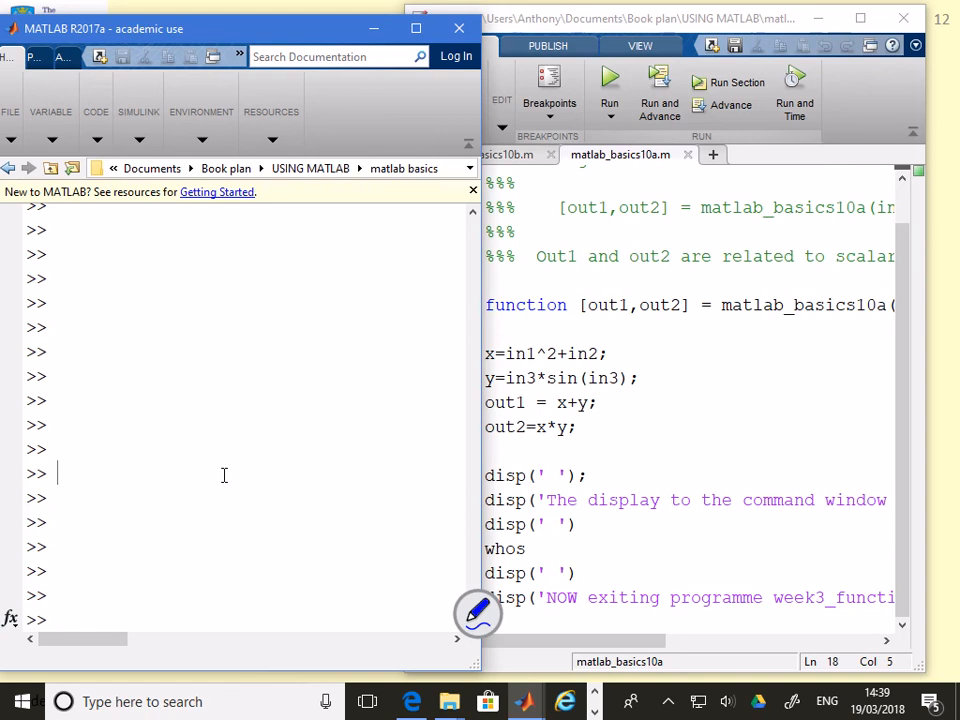
- Run who to list workspace variables such as A, age, savings and interest
{"action": "type", "text": "who"}
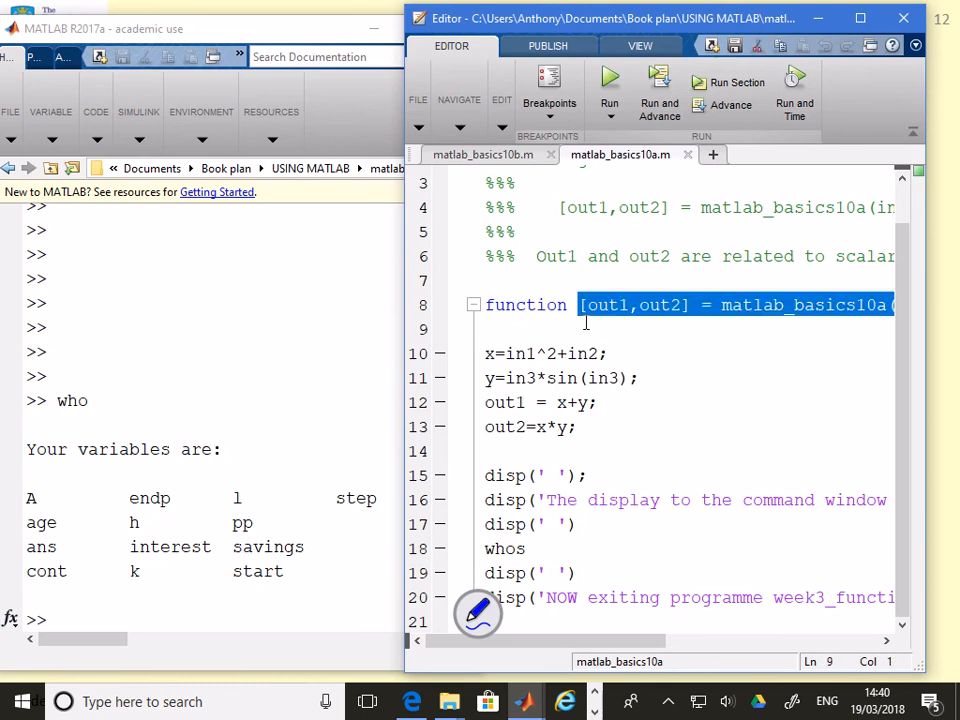
- Call [out1,out2] = matlab_basics10a(in1,in2,in3), then rerun it with arguments 4,7,8
{"action": "left_click", "coordinate": [224, 603]}
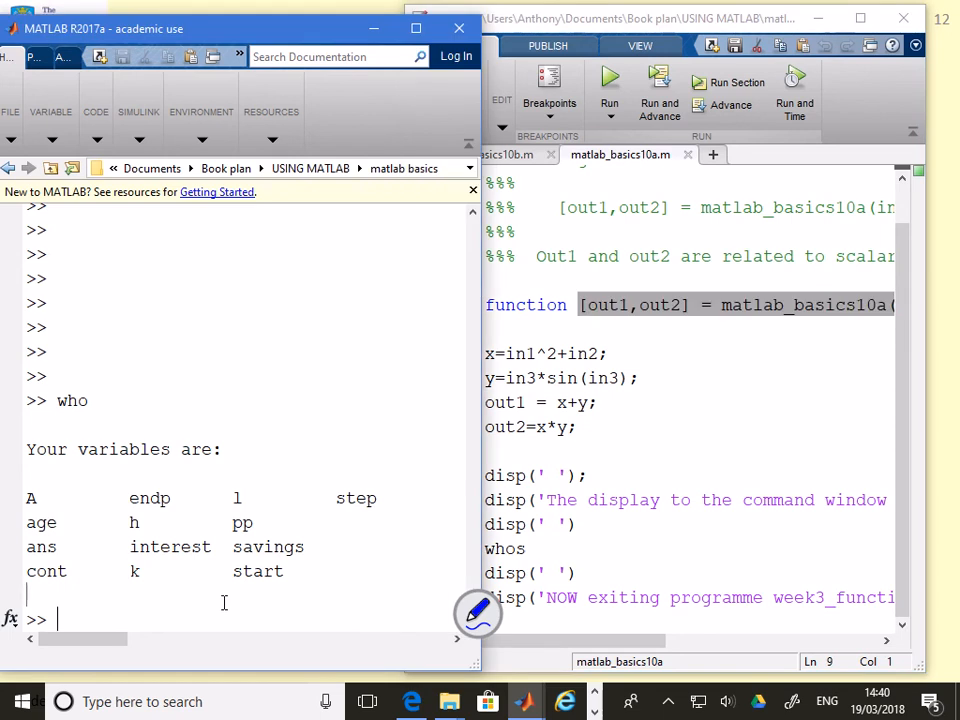
{"action": "type", "text": "[out1,out2] = matlab_basics10a(in1,in2,i"}
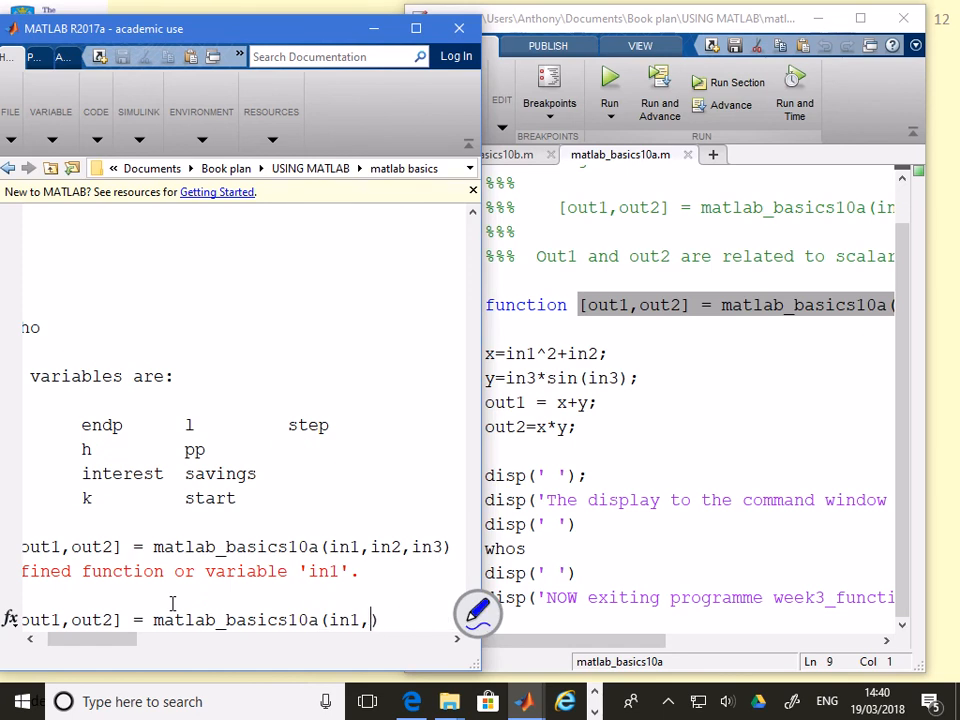
{"action": "key", "text": "Backspace"}
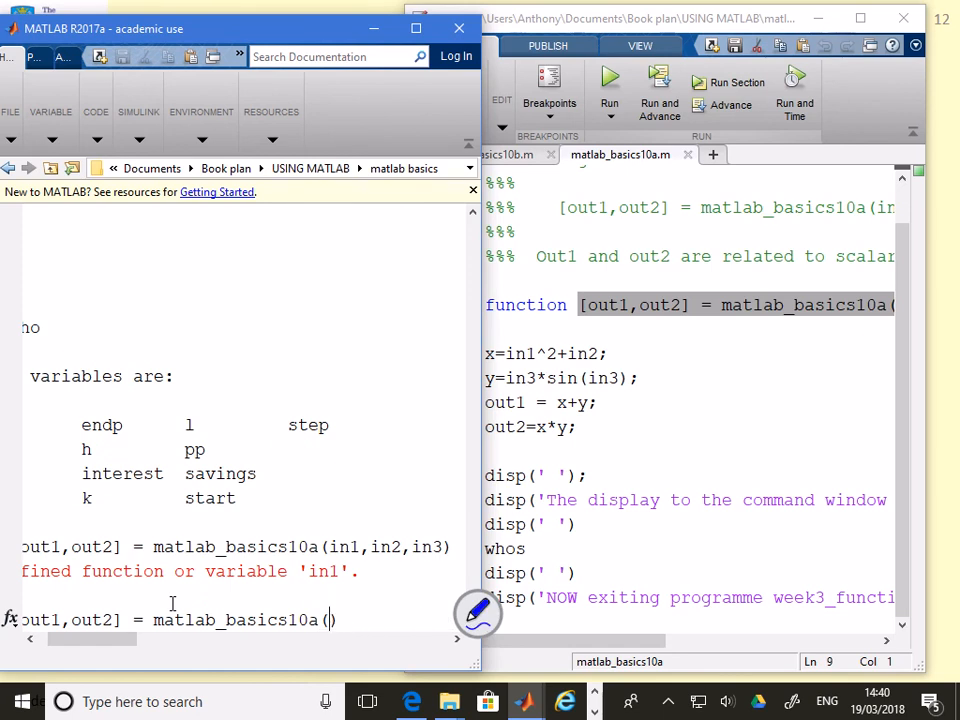
{"action": "type", "text": "4,7,8"}
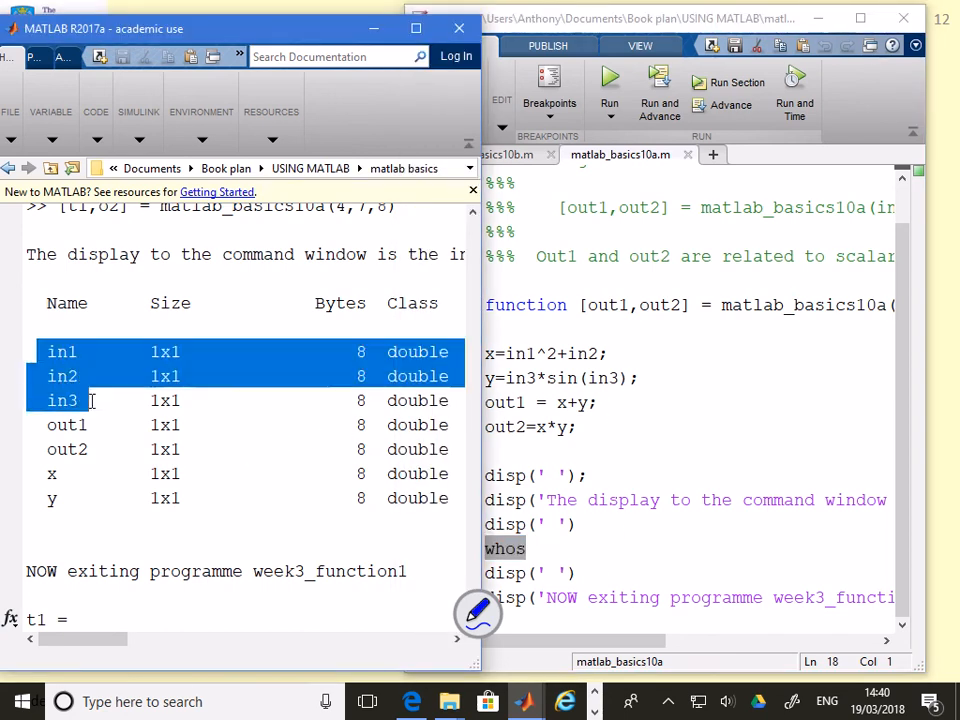
- Highlight the whos rows in1–in3, out1, out2, x, y, then click into the Editor code
{"action": "left_click_drag", "start_coordinate": [62, 351], "coordinate": [62, 498]}
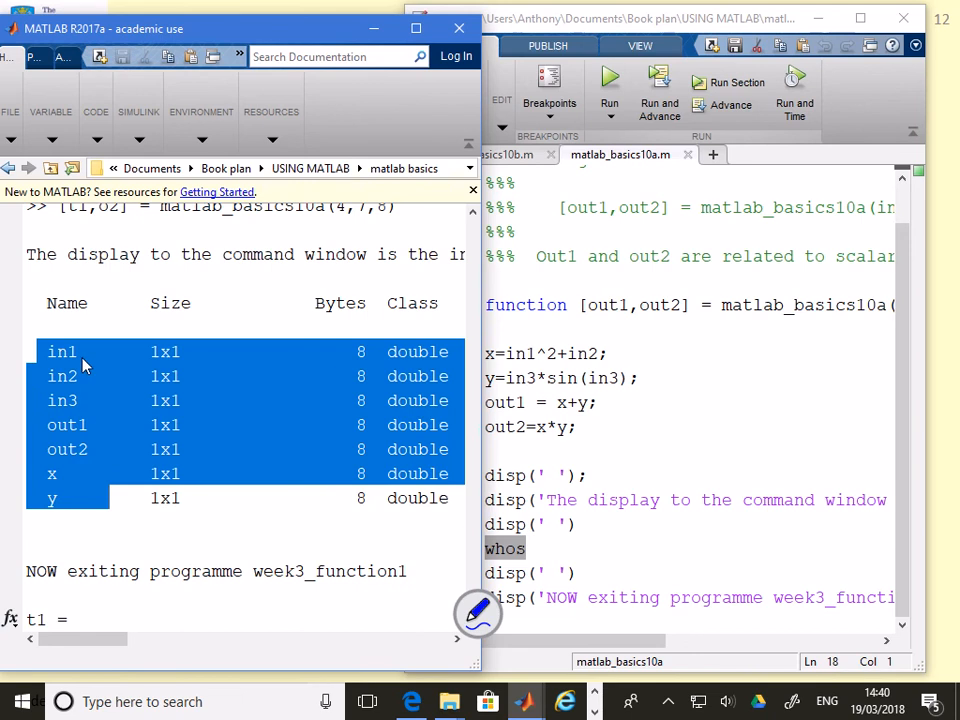
{"action": "mouse_move", "coordinate": [90, 428]}
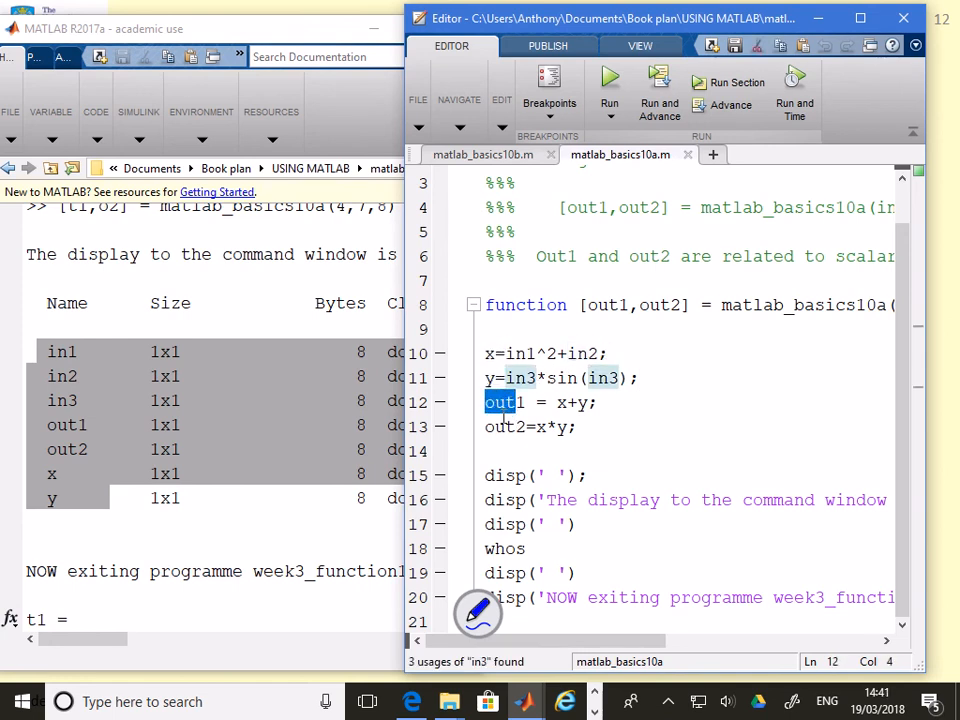
{"action": "left_click", "coordinate": [578, 426]}
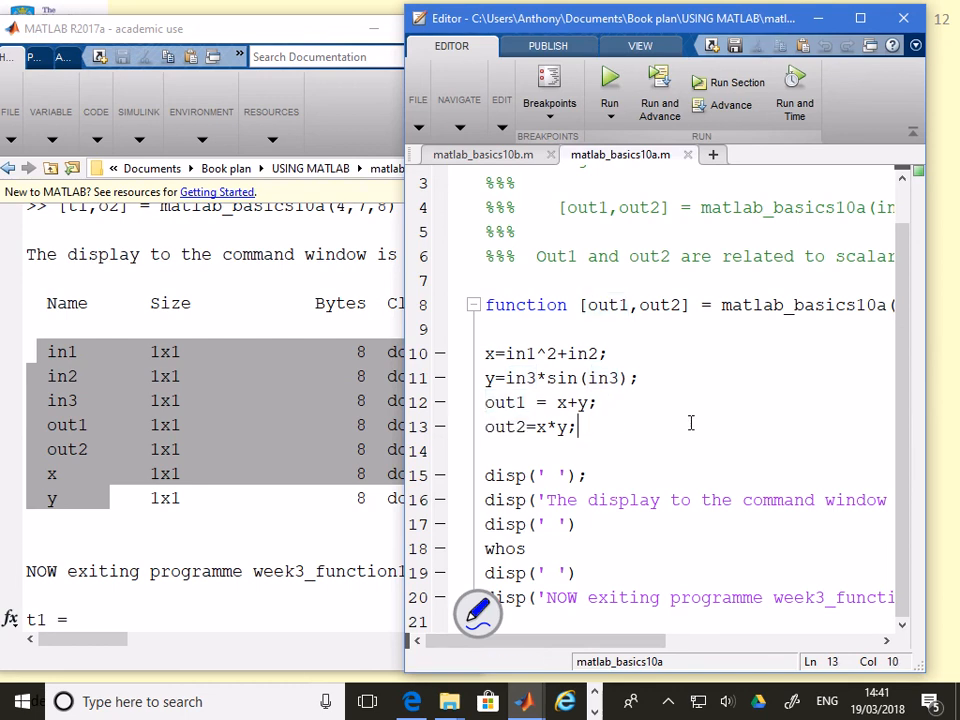
{"action": "mouse_move", "coordinate": [707, 412]}
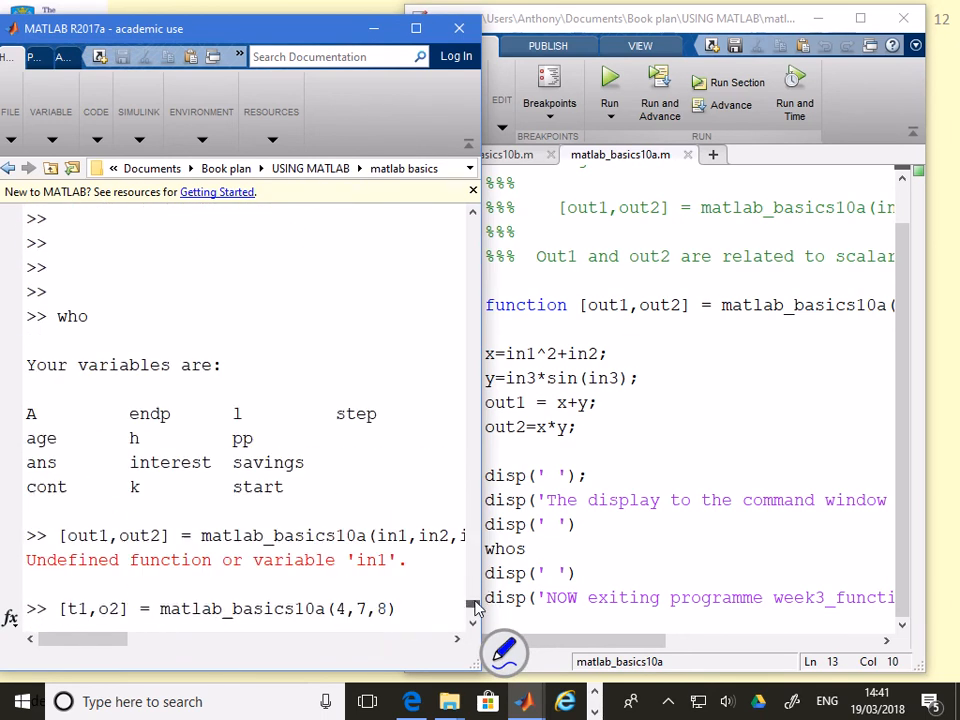
{"action": "mouse_move", "coordinate": [220, 450]}
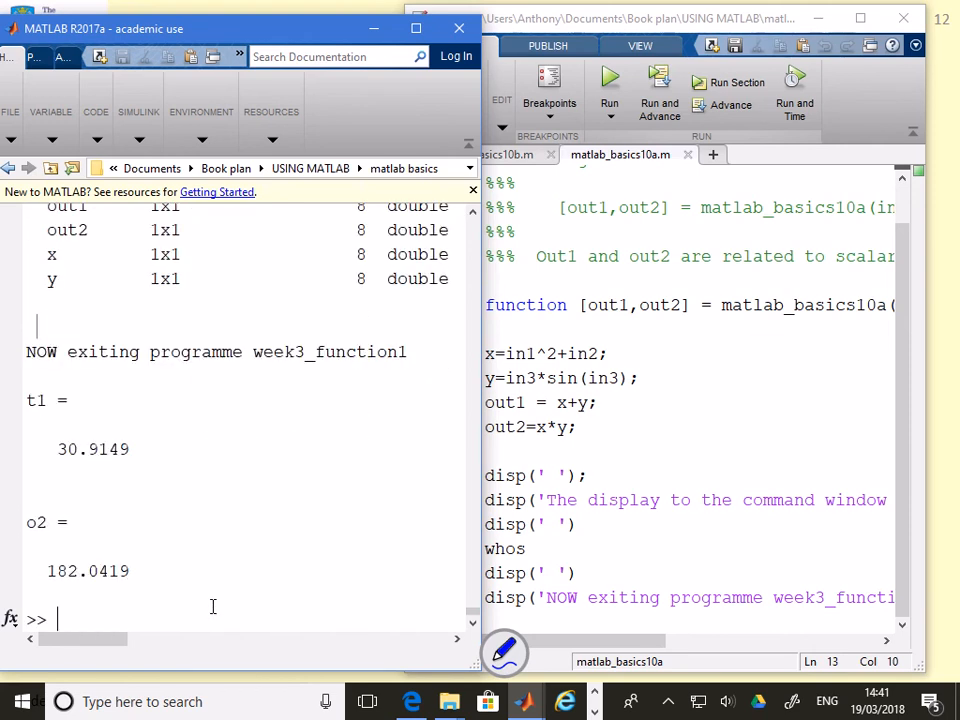
- Run who to confirm t1 and o2, and recall the [t1,o2] = matlab_basics10a(4,7,8) call
{"action": "type", "text": "who"}
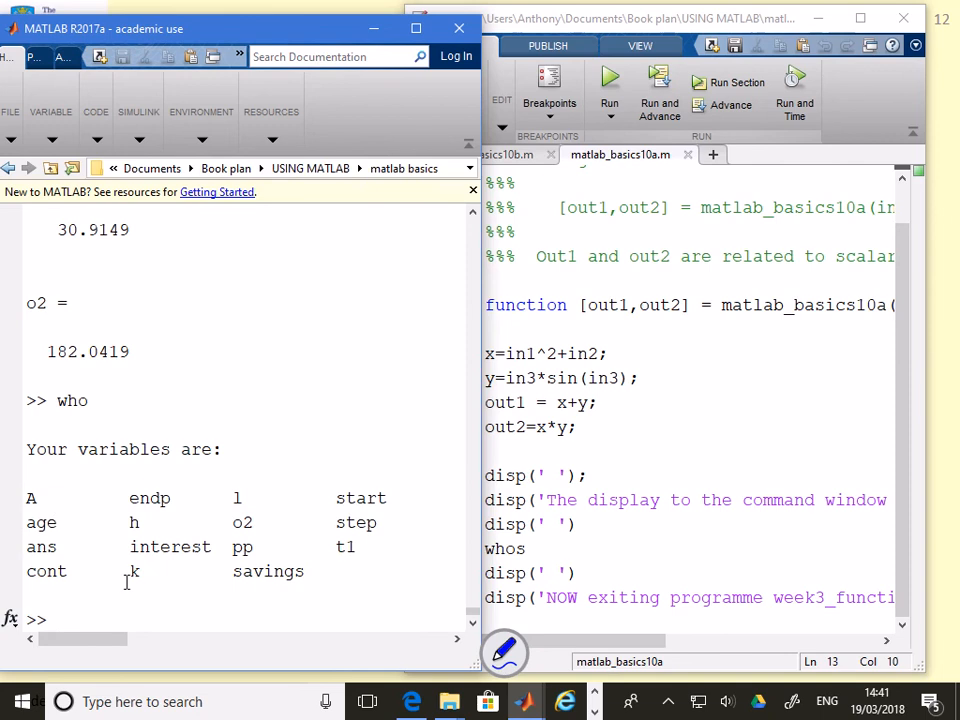
{"action": "double_click", "coordinate": [345, 546]}
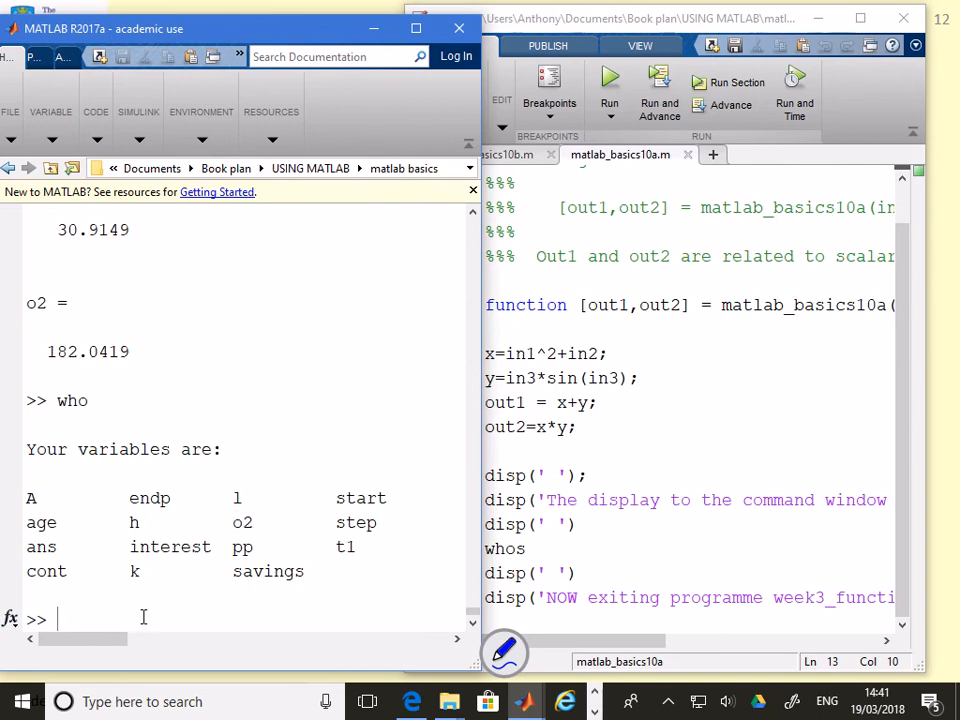
{"action": "type", "text": "[t1,o2] = matlab_basics10a(4,7,8)"}
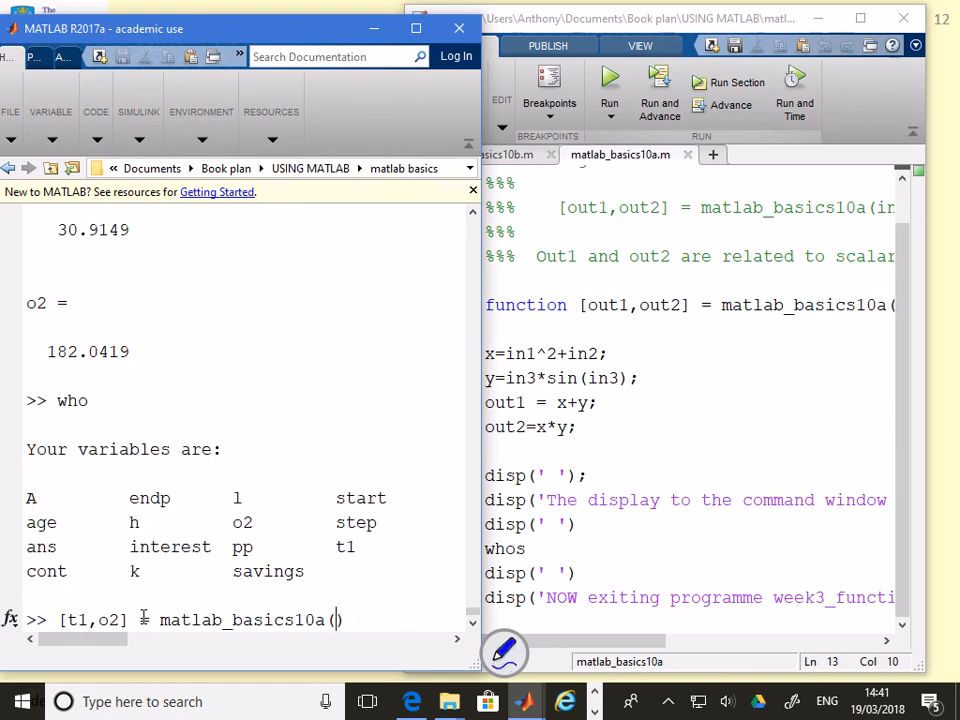
- Run [qqq,PP] = matlab_basics10a(t1,t1,o2), then who again
{"action": "type", "text": "t1,t"}
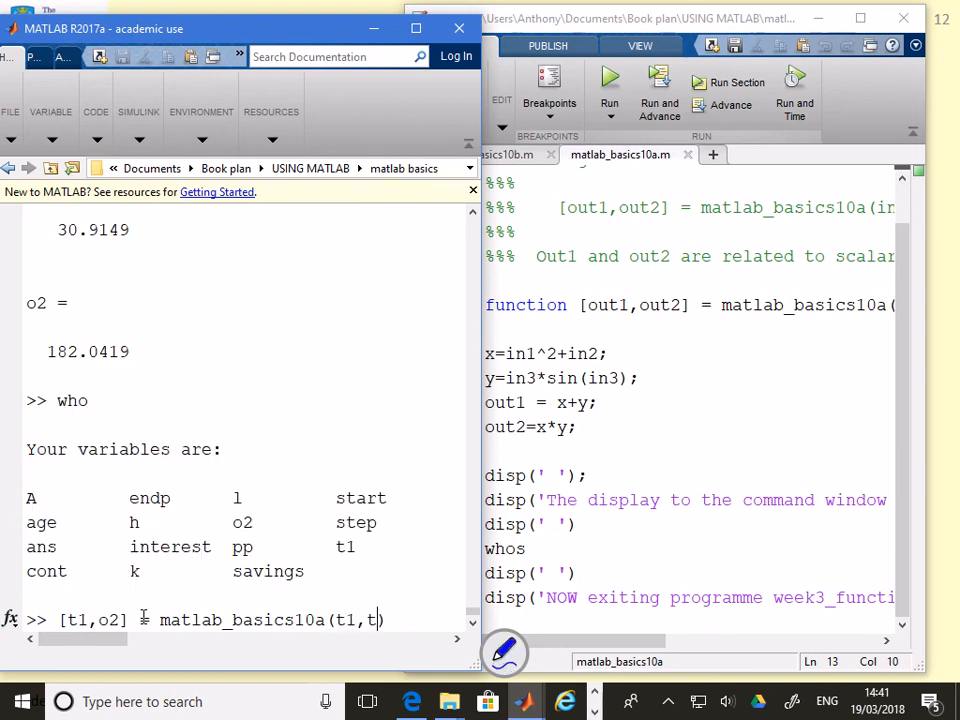
{"action": "type", "text": "1,"}
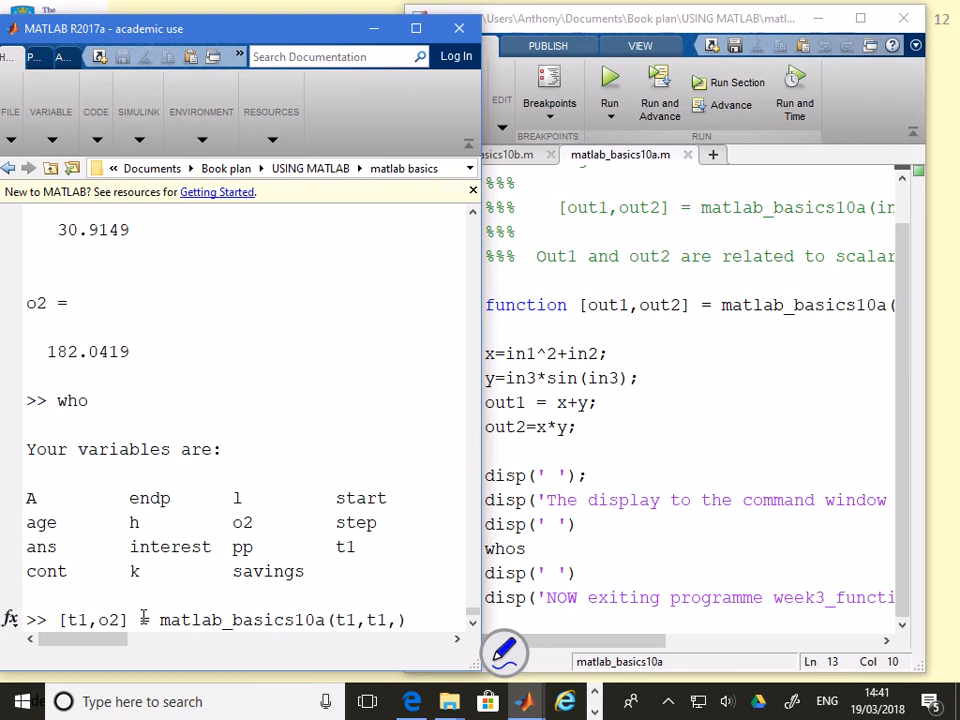
{"action": "type", "text": "o2"}
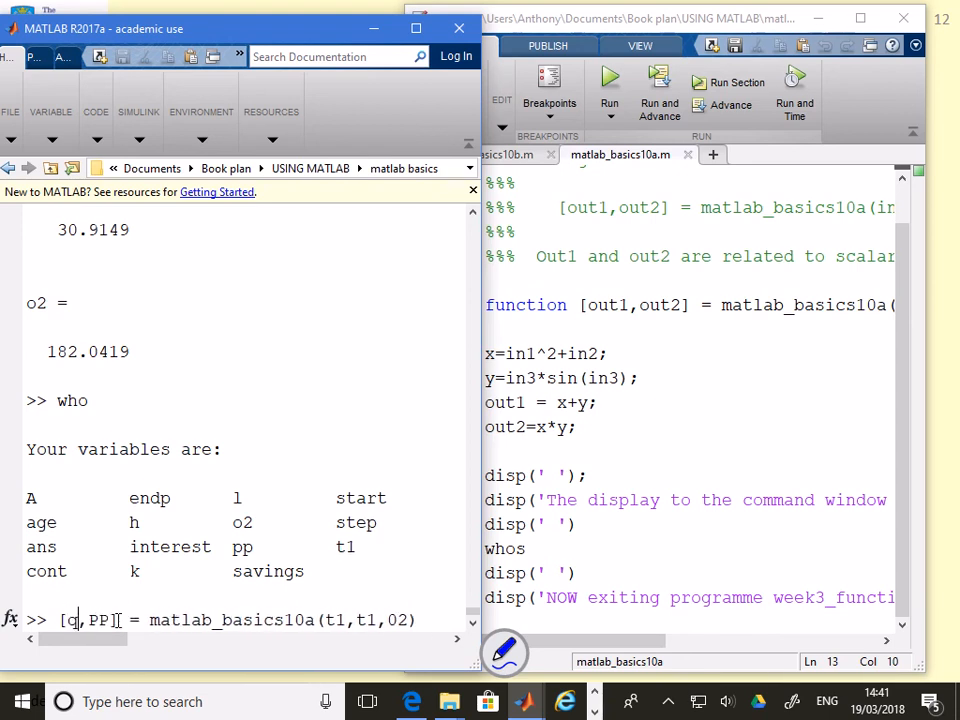
{"action": "type", "text": "qq"}
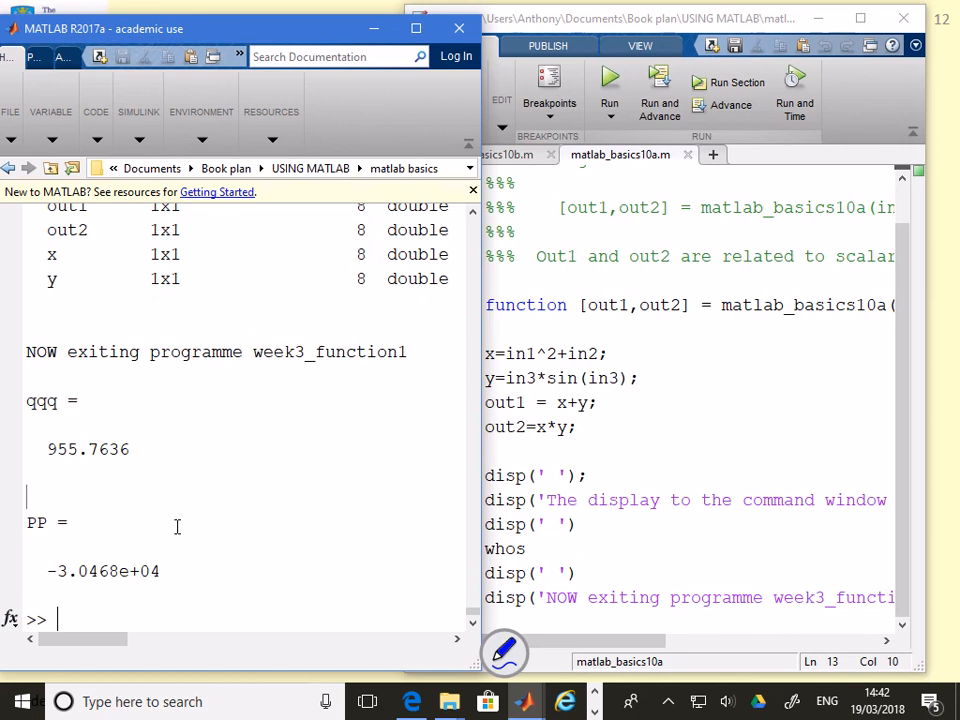
{"action": "type", "text": "who"}
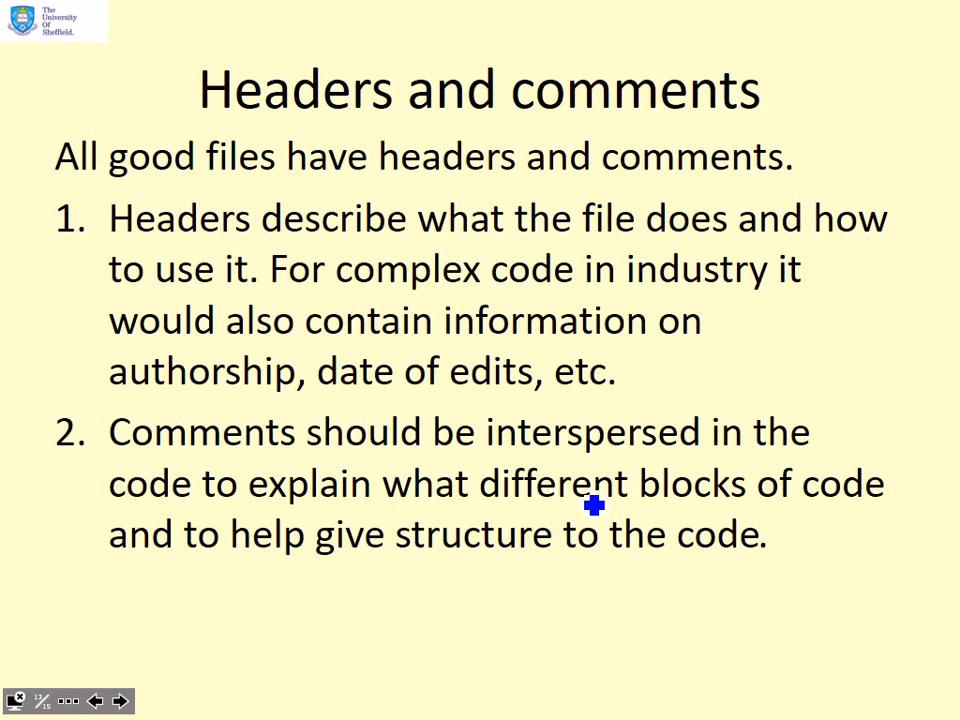
{"action": "mouse_move", "coordinate": [459, 340]}
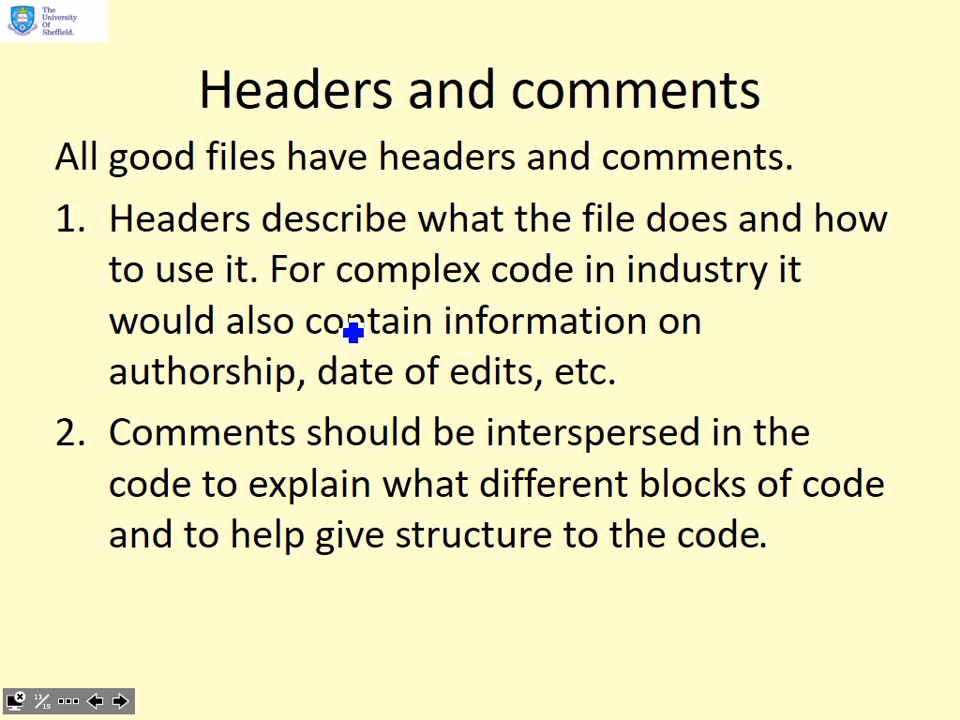
{"action": "mouse_move", "coordinate": [473, 709]}
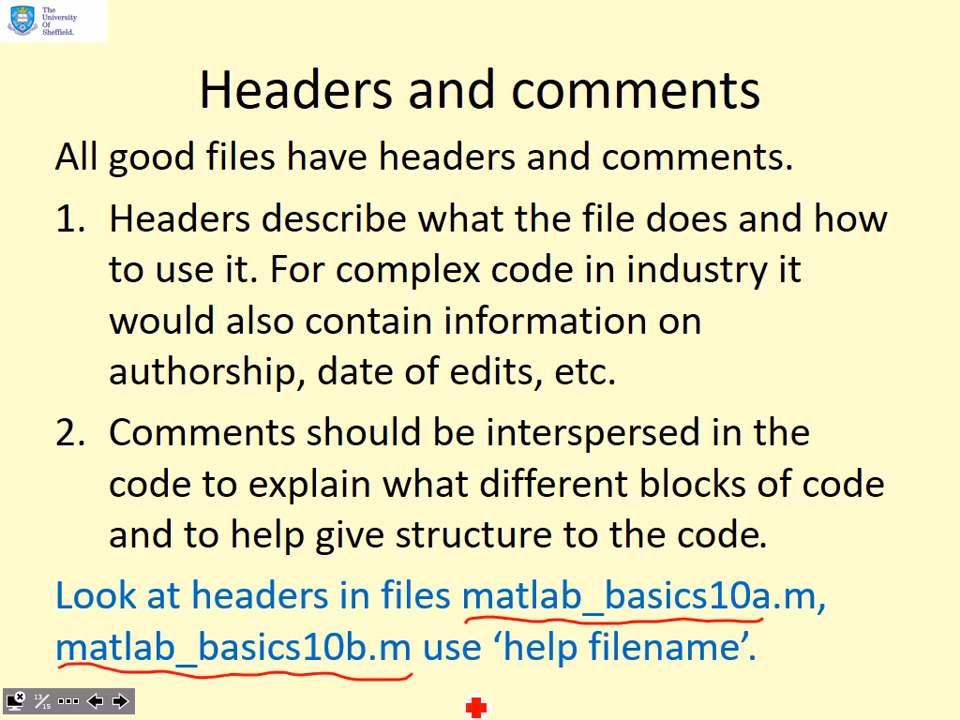
- Leave the PowerPoint slide show and return to MATLAB
{"action": "key", "text": "alt+tab"}
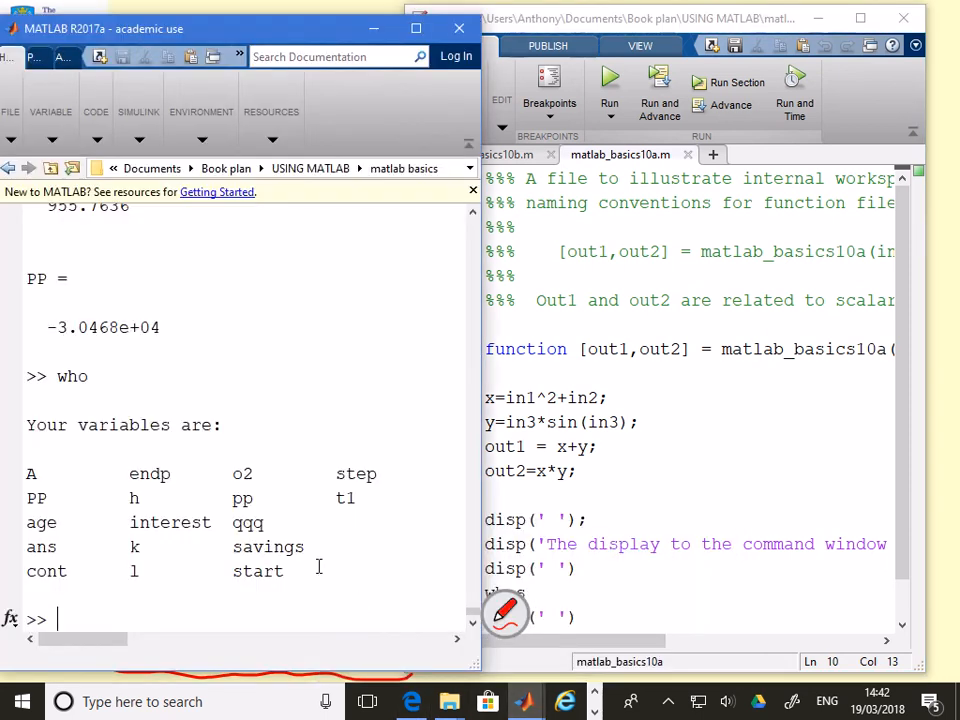
- List variables with who, then highlight matlab_basics10a's header comments and [out1,out2] call syntax
{"action": "type", "text": "who"}
{"action": "type", "text": "help matlab_basics10a(t1"}
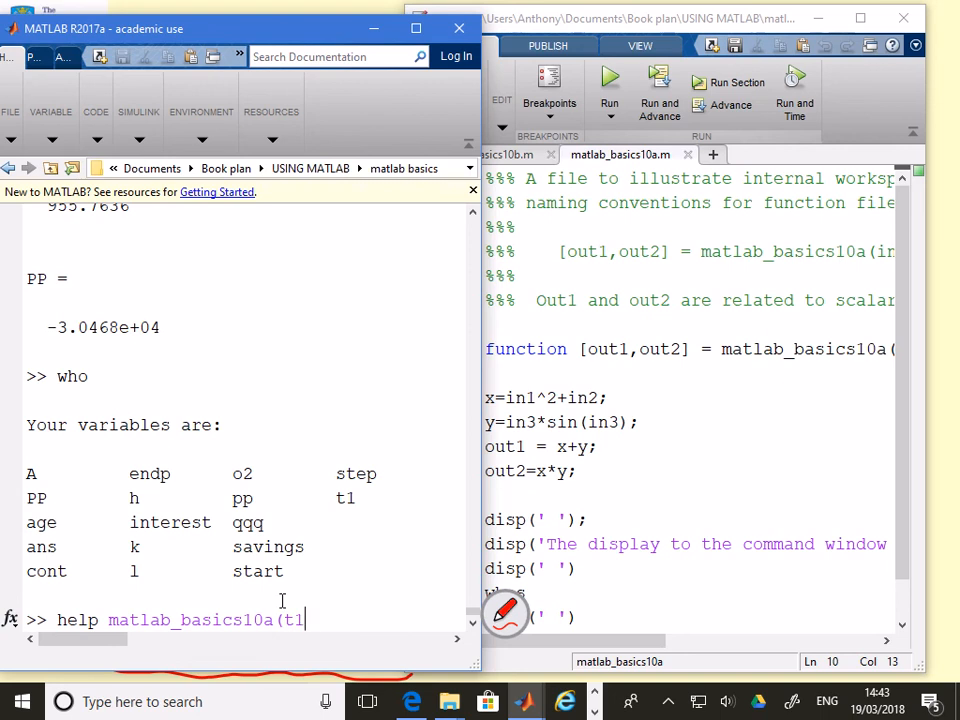
{"action": "key", "text": "BackSpace"}
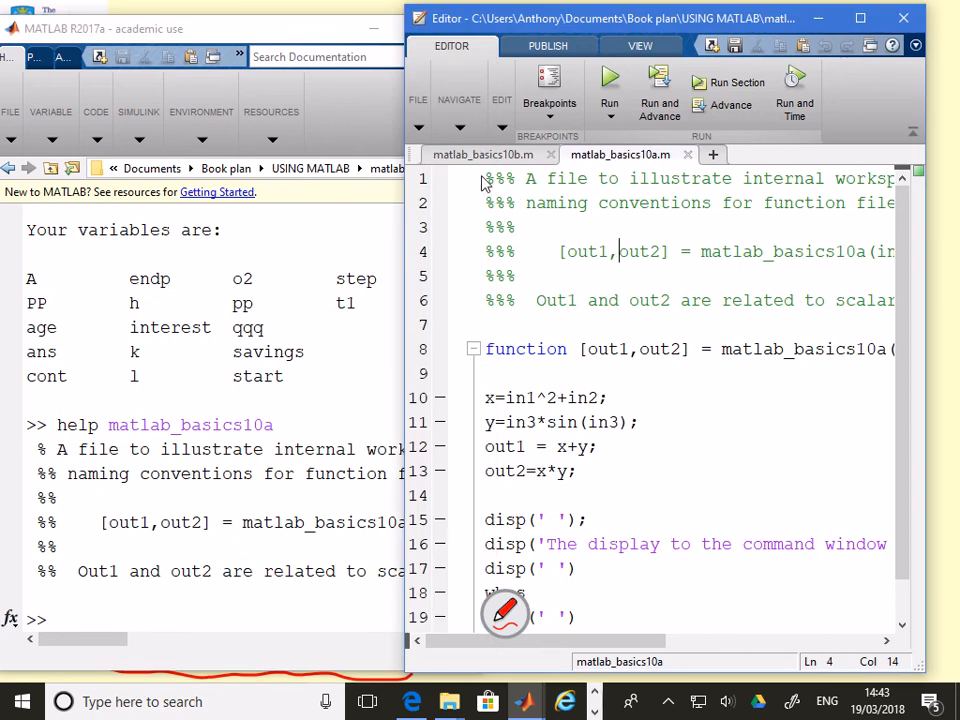
{"action": "left_click_drag", "start_coordinate": [485, 178], "coordinate": [540, 300]}
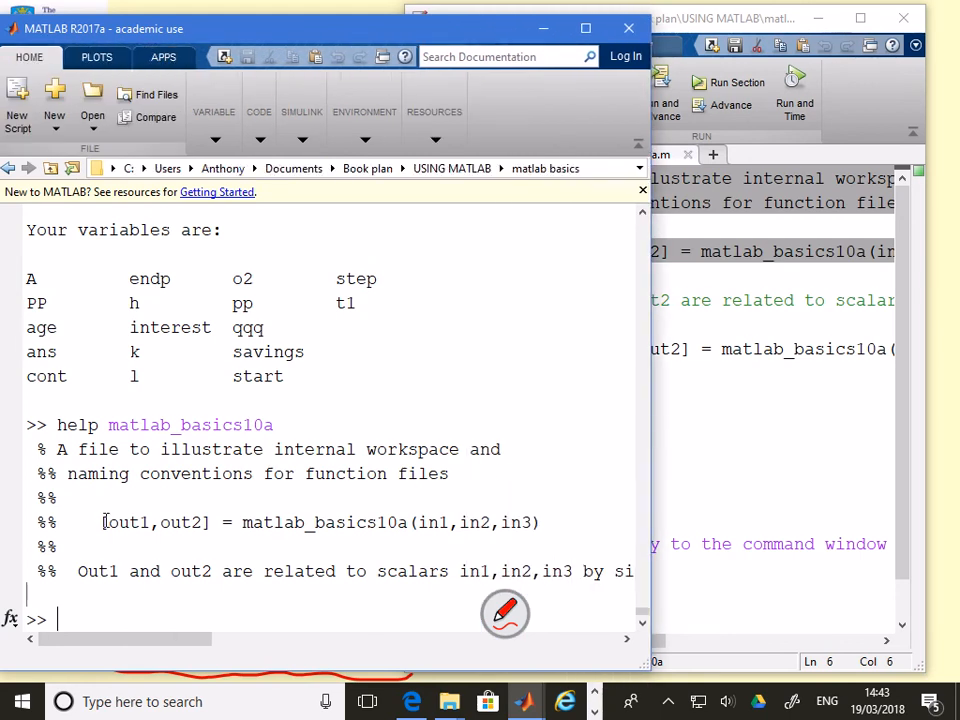
{"action": "left_click_drag", "start_coordinate": [102, 522], "coordinate": [405, 522]}
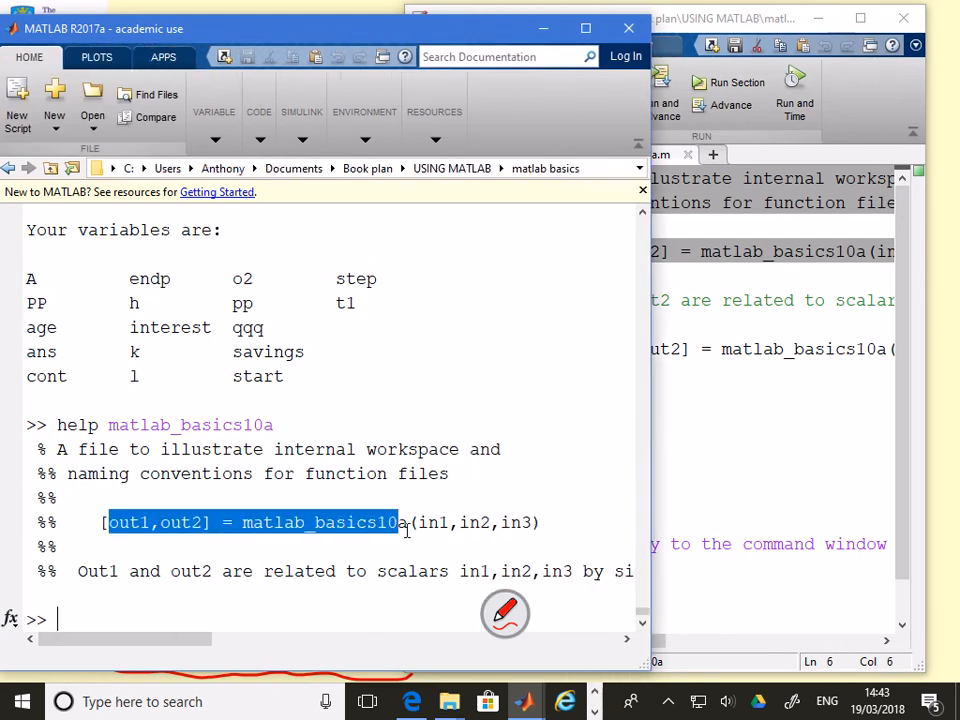
{"action": "left_click", "coordinate": [545, 538]}
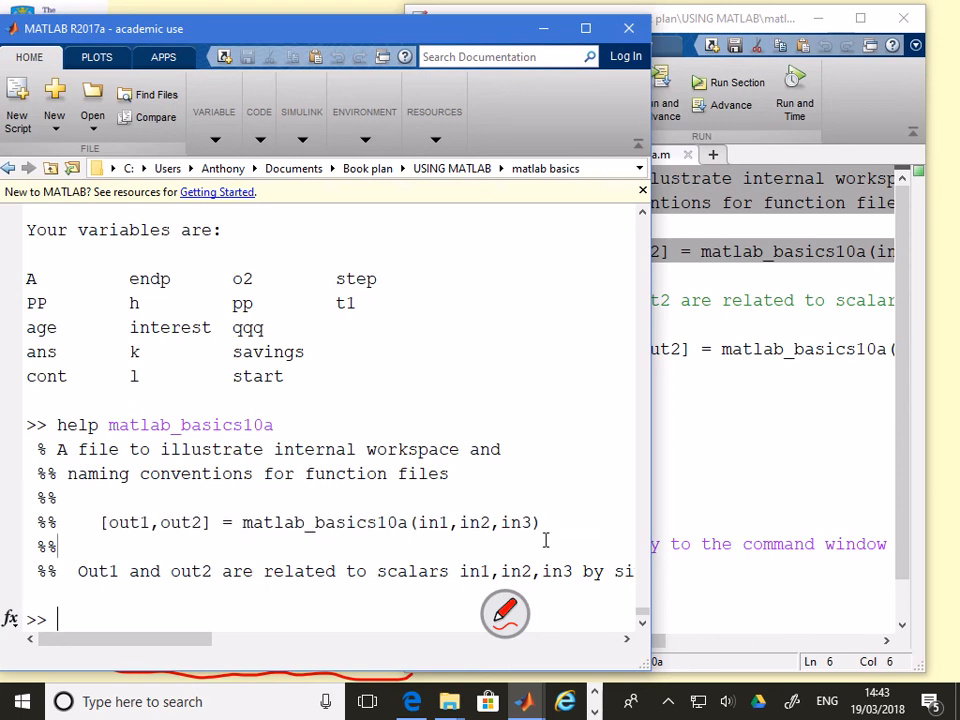
{"action": "double_click", "coordinate": [101, 522]}
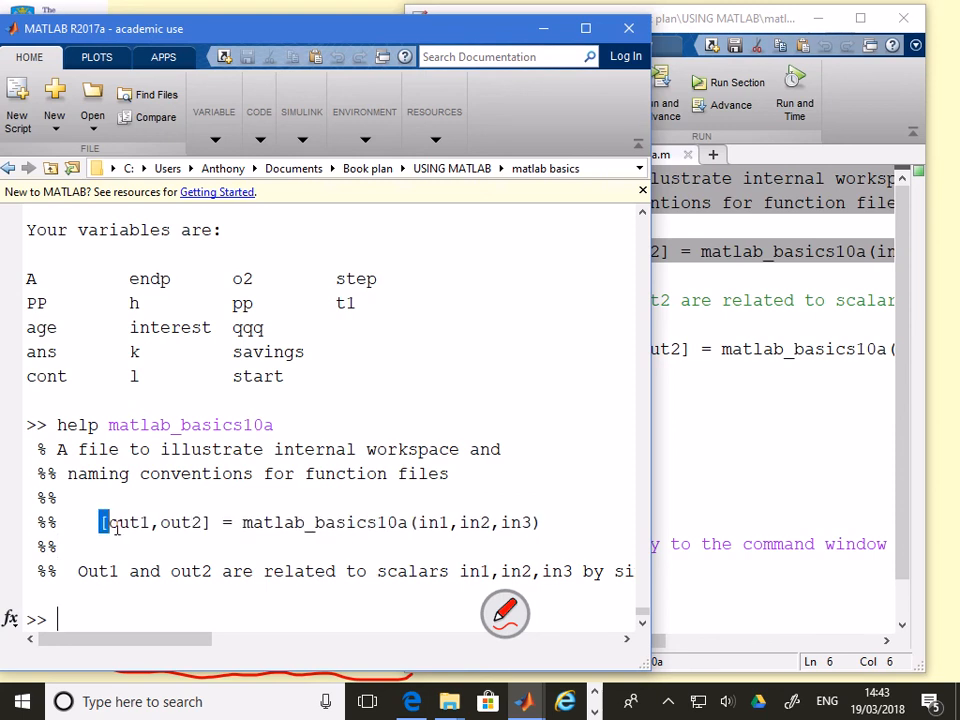
{"action": "left_click_drag", "start_coordinate": [100, 522], "coordinate": [540, 522]}
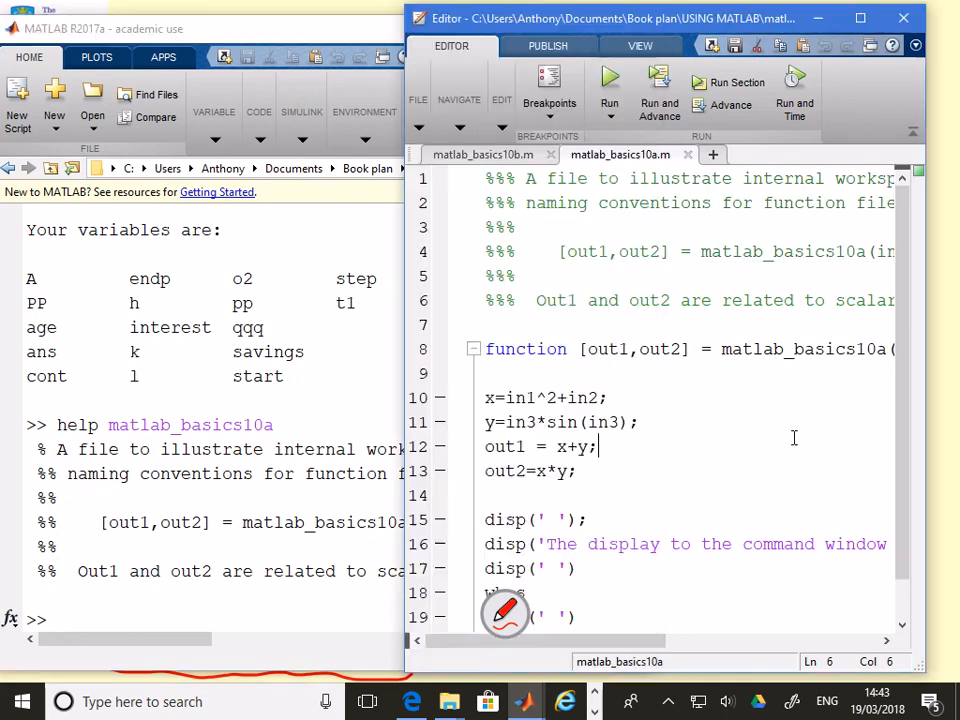
- Highlight the outputs y, x and the domain description in matlab_basics10b's help
{"action": "left_click", "coordinate": [483, 154]}
{"action": "type", "text": "help matlab_basics10b"}
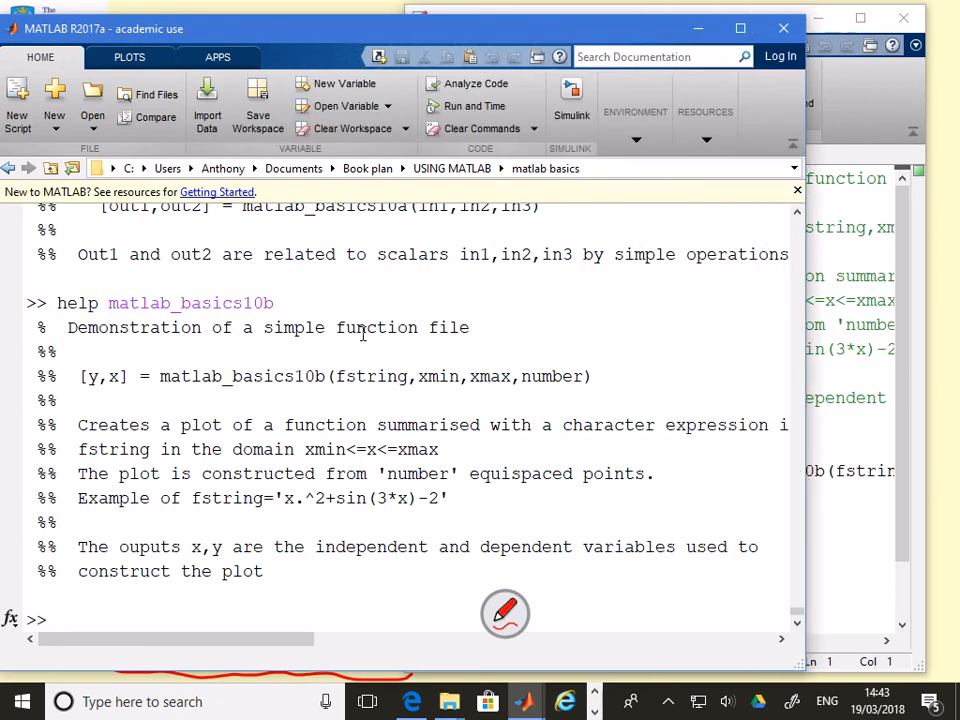
{"action": "double_click", "coordinate": [105, 375]}
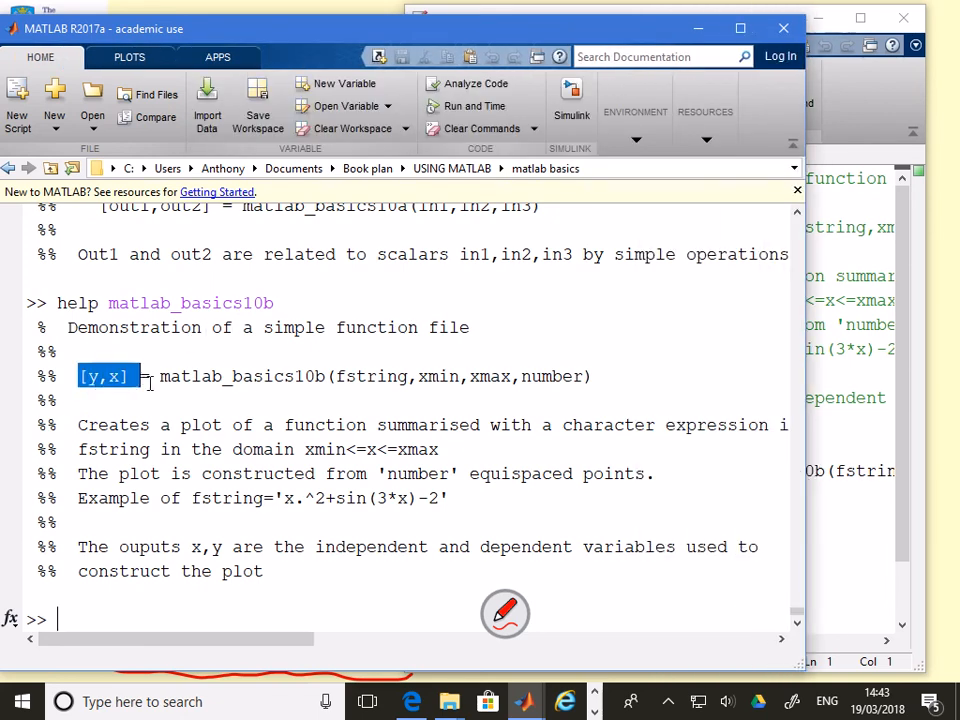
{"action": "left_click", "coordinate": [613, 393]}
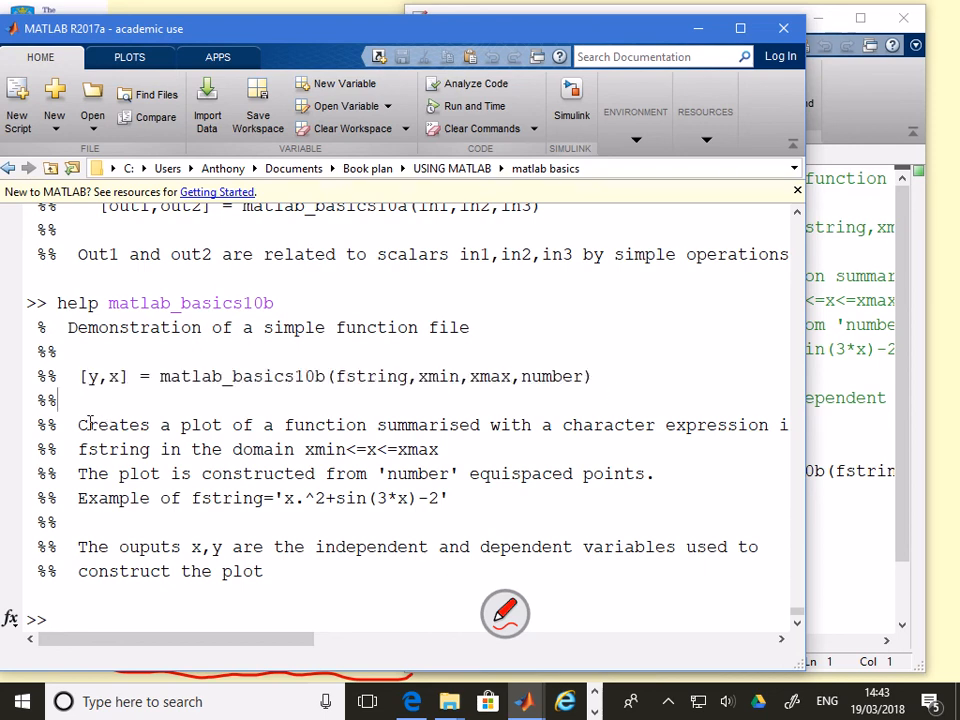
{"action": "left_click_drag", "start_coordinate": [78, 425], "coordinate": [190, 425]}
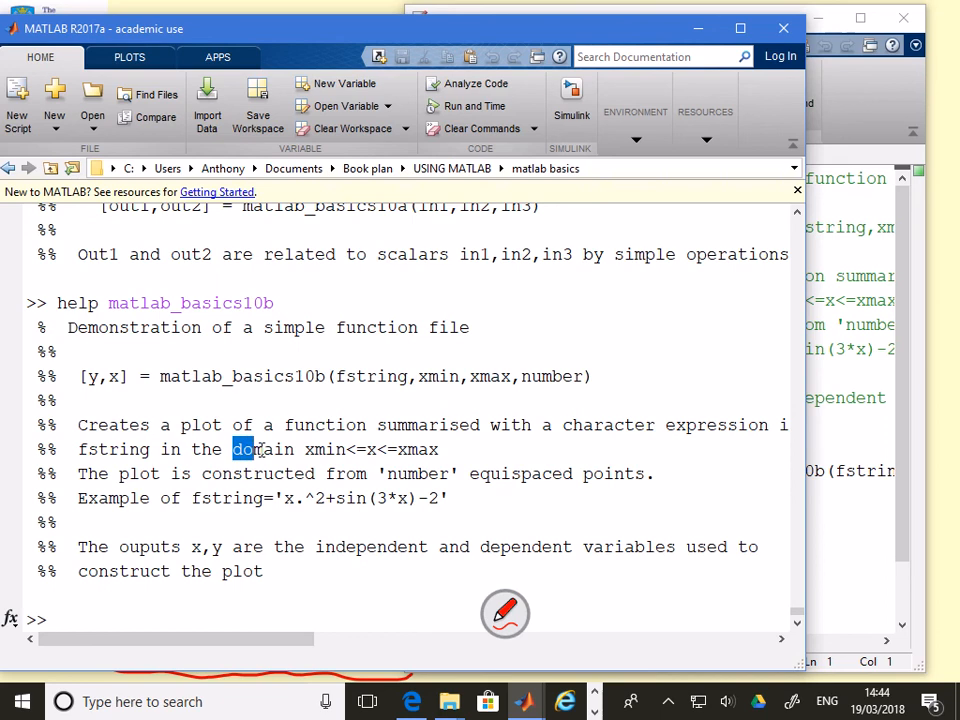
{"action": "double_click", "coordinate": [256, 449]}
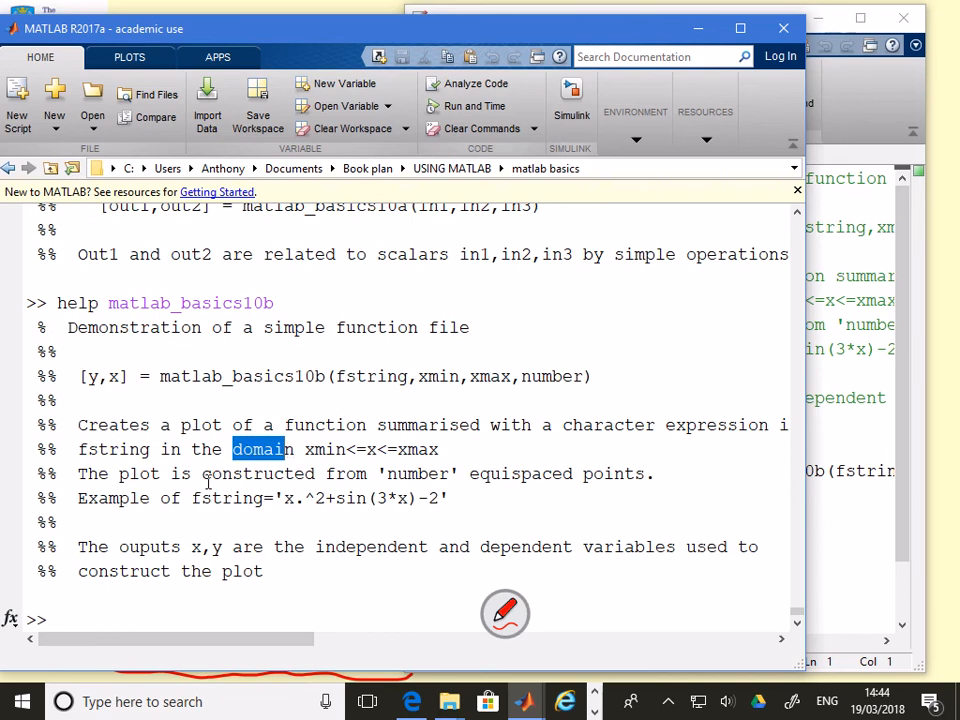
{"action": "double_click", "coordinate": [412, 474]}
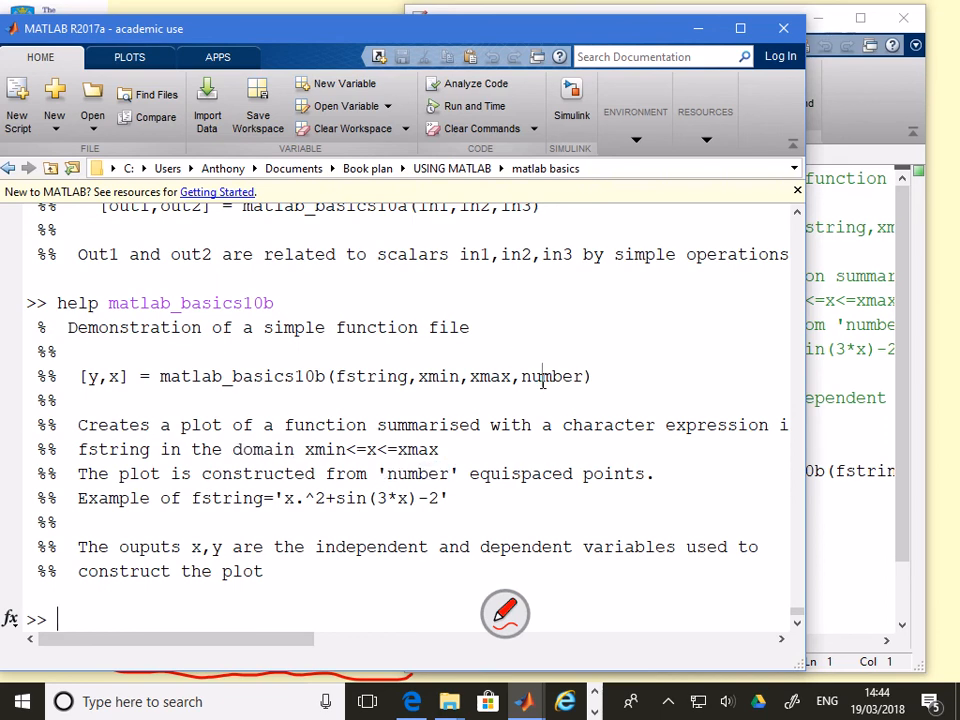
{"action": "double_click", "coordinate": [552, 376]}
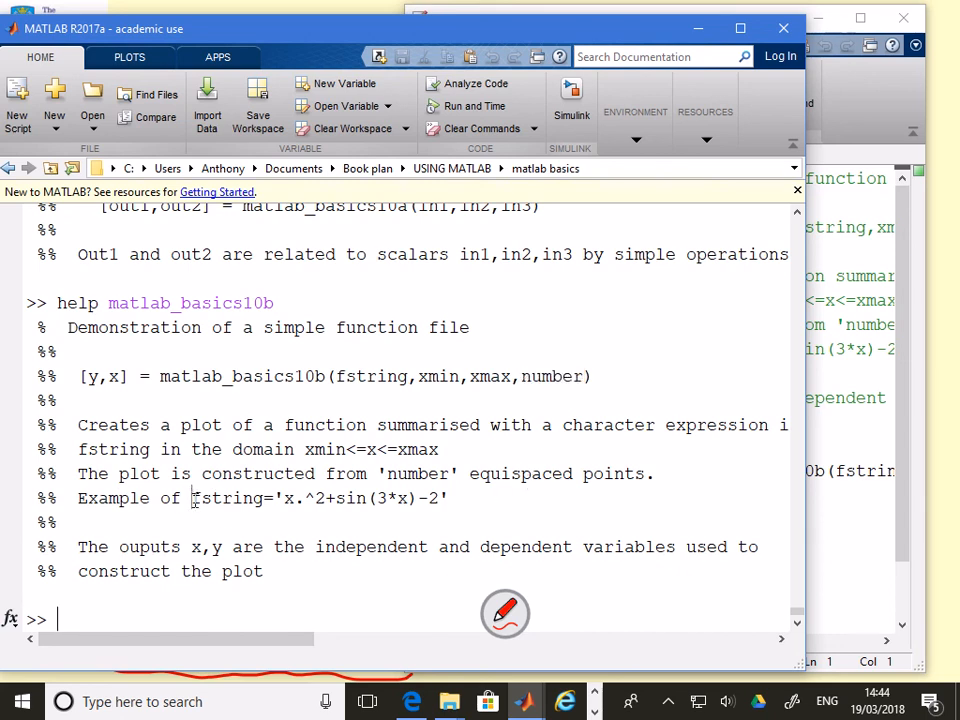
{"action": "double_click", "coordinate": [226, 498]}
{"action": "type", "text": "[y,x] = matlab_basics10b(fstring,xmin,xmax,number)"}
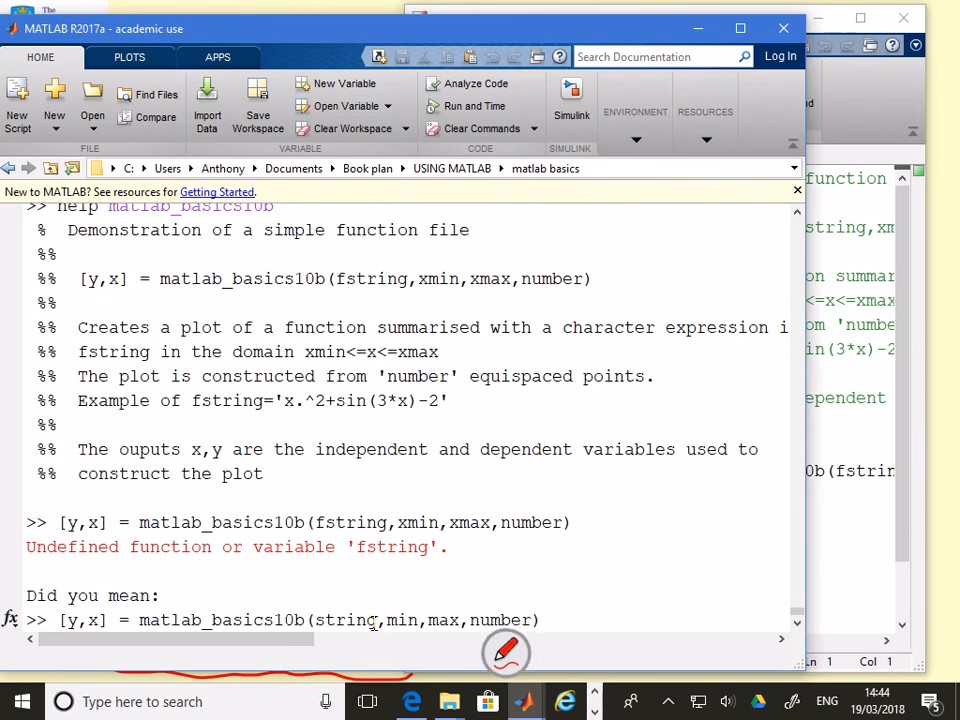
- Replace the placeholders with 'x.^2+sin(3*x)-2', -1, 3, 50 and a closing semicolon
{"action": "left_click_drag", "start_coordinate": [283, 400], "coordinate": [411, 400]}
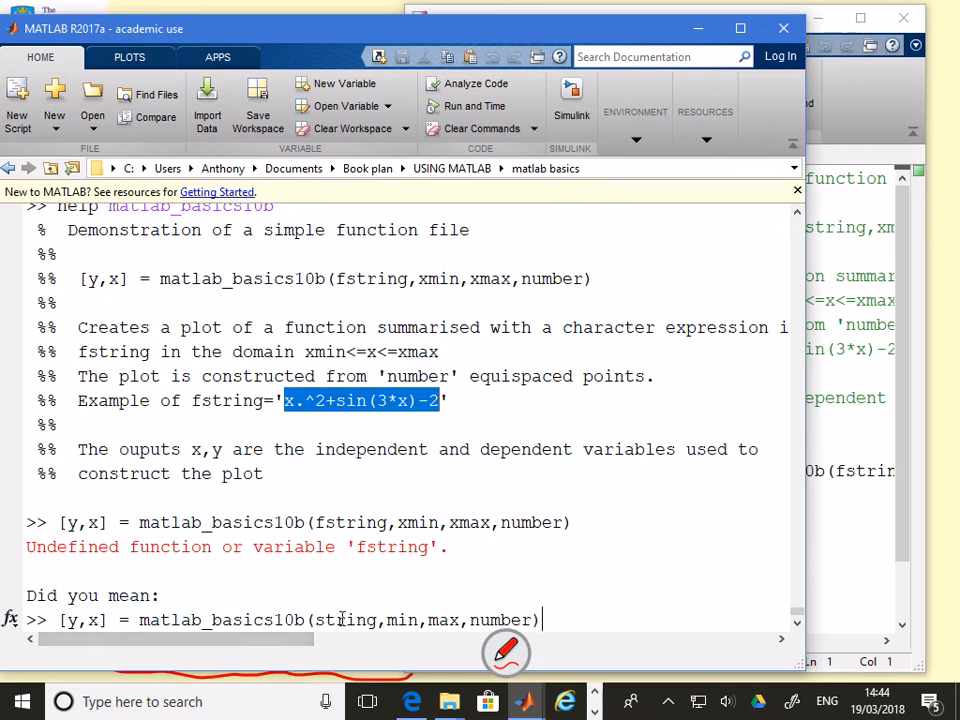
{"action": "double_click", "coordinate": [346, 620]}
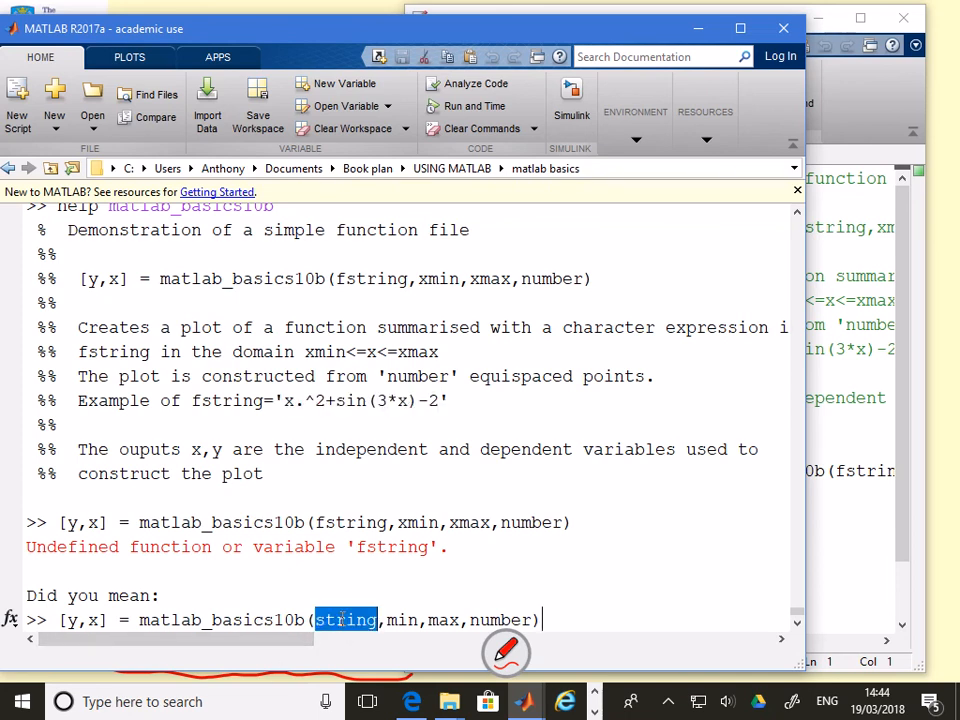
{"action": "type", "text": "'x.^2+sin(3*x)-2'"}
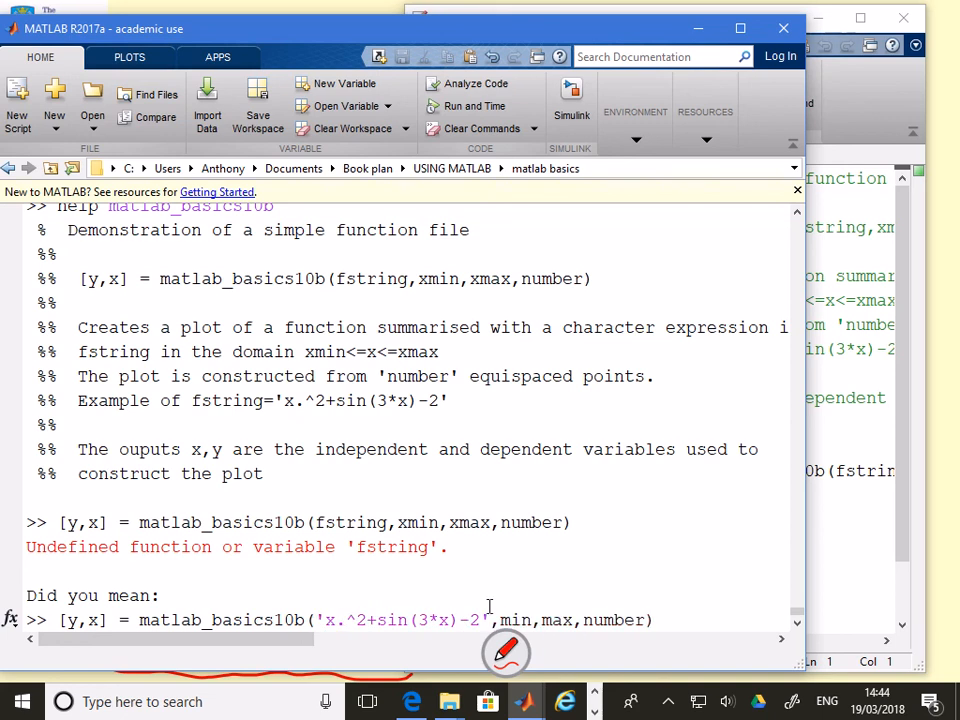
{"action": "double_click", "coordinate": [515, 620]}
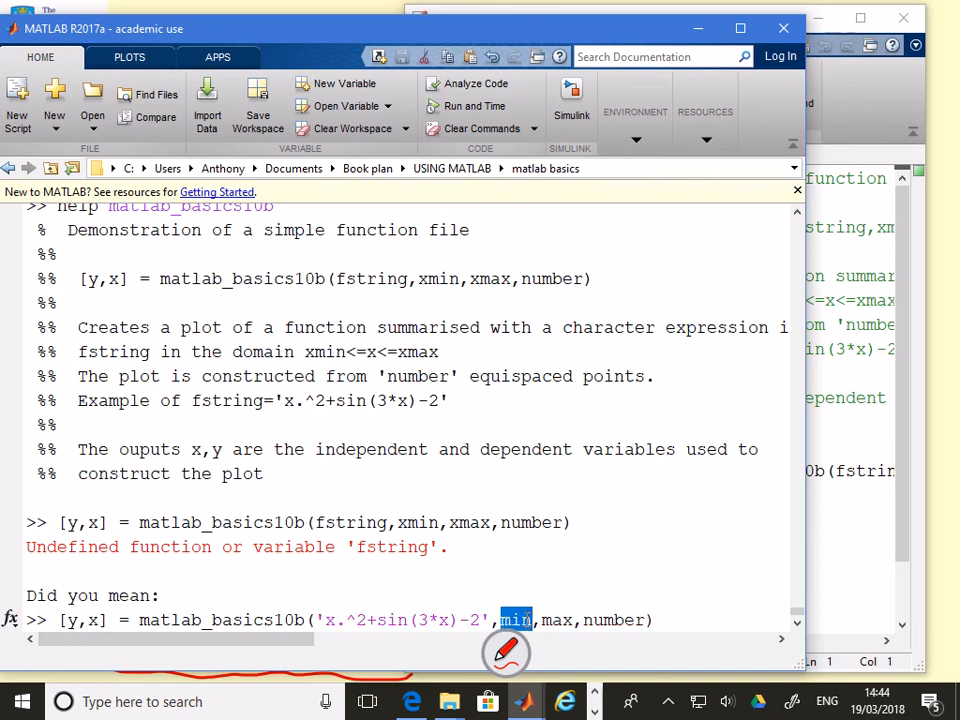
{"action": "type", "text": "-1"}
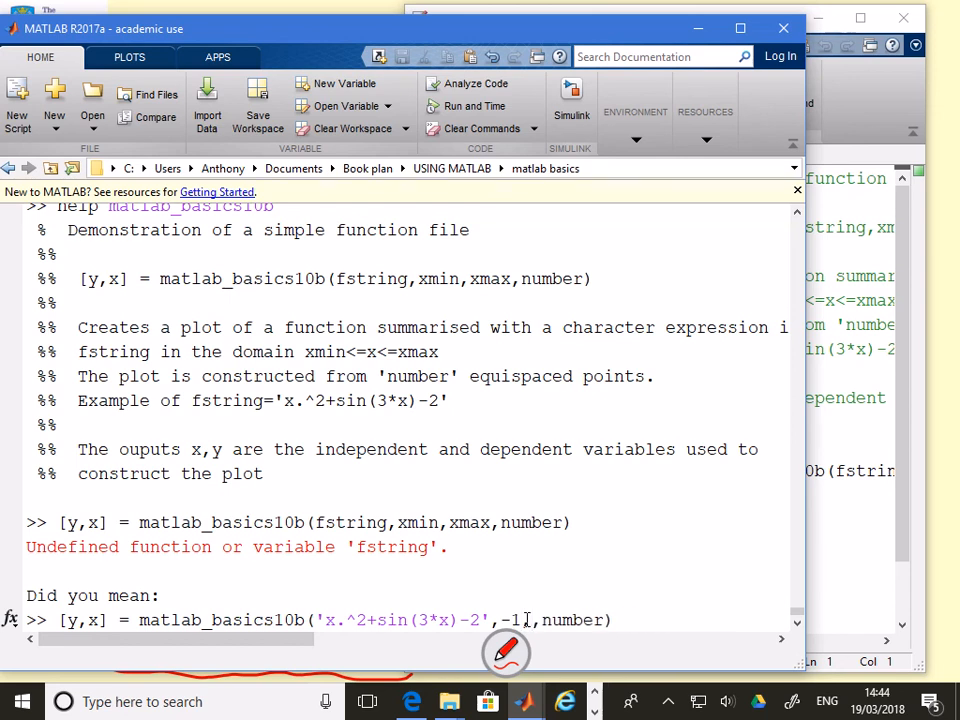
{"action": "type", "text": "3,"}
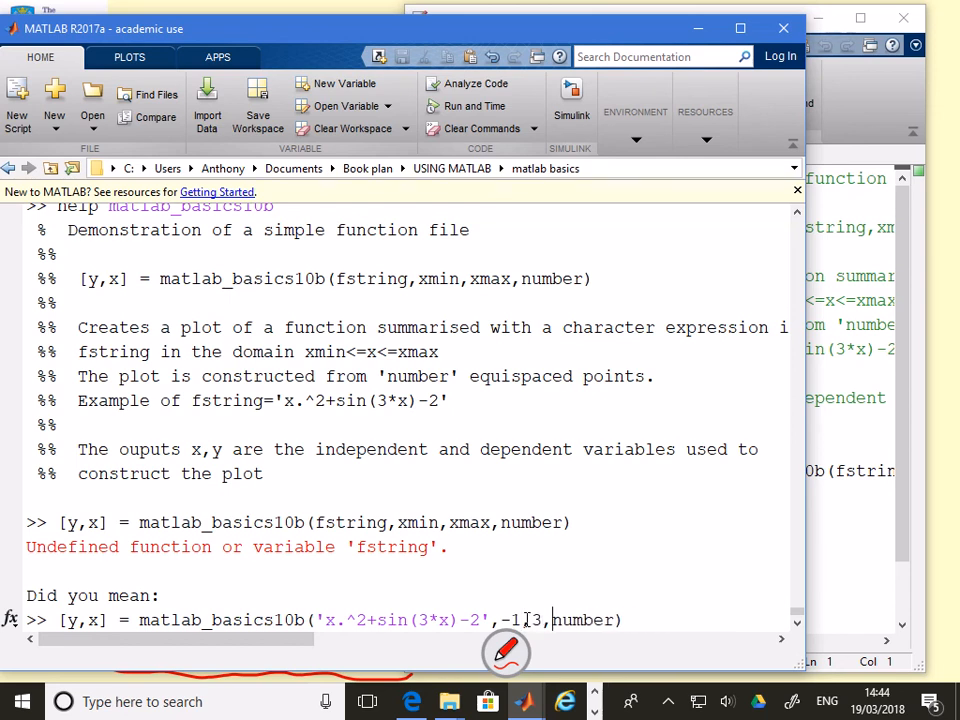
{"action": "type", "text": "5)"}
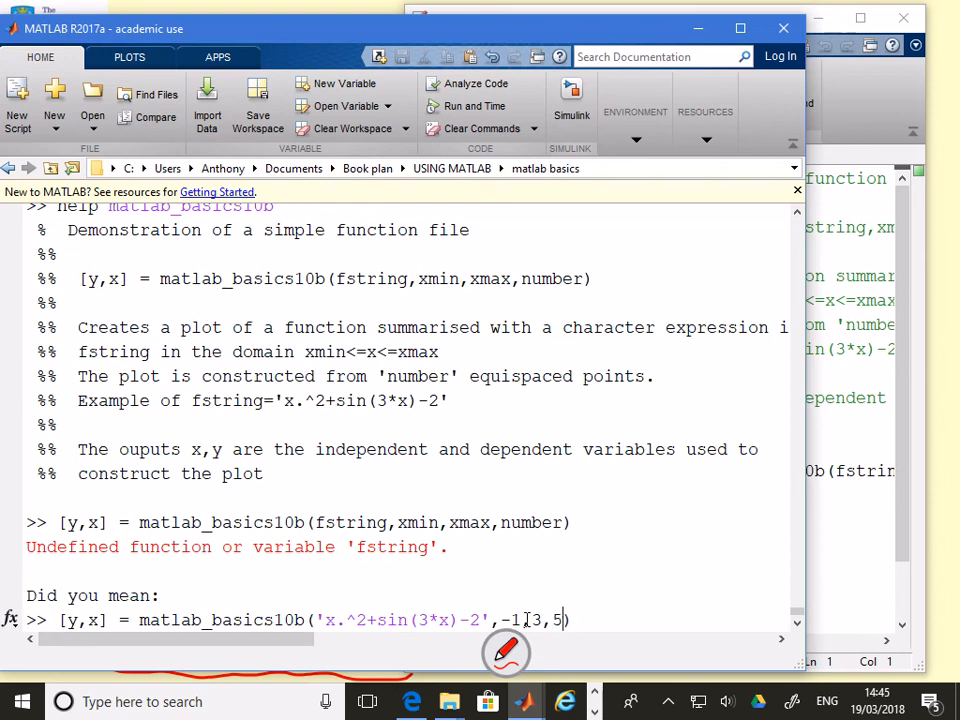
{"action": "type", "text": "0);"}
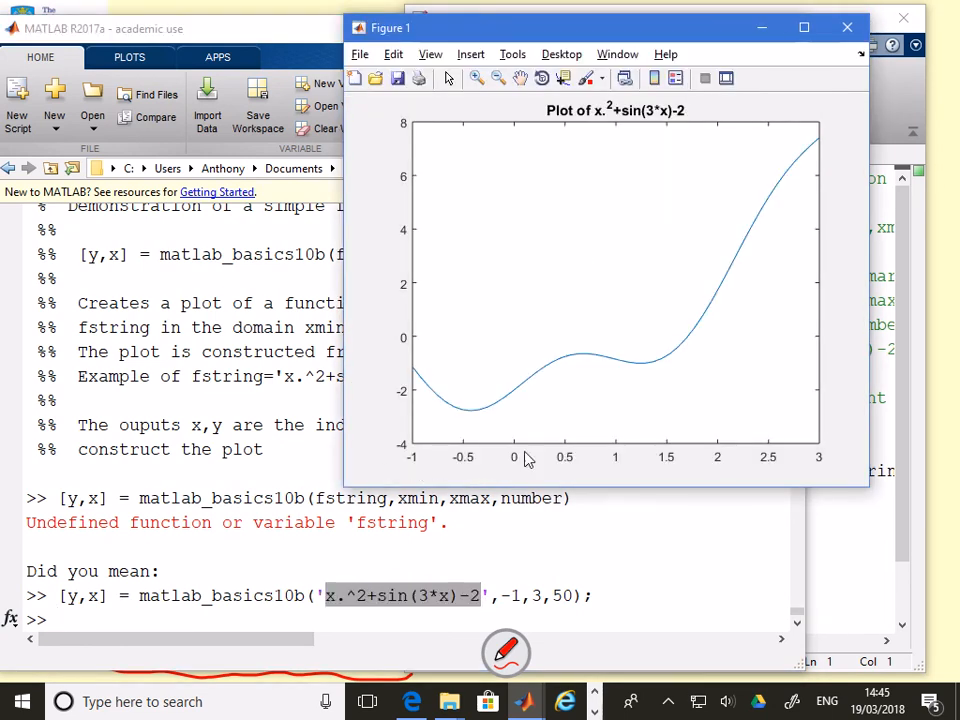
{"action": "mouse_move", "coordinate": [825, 466]}
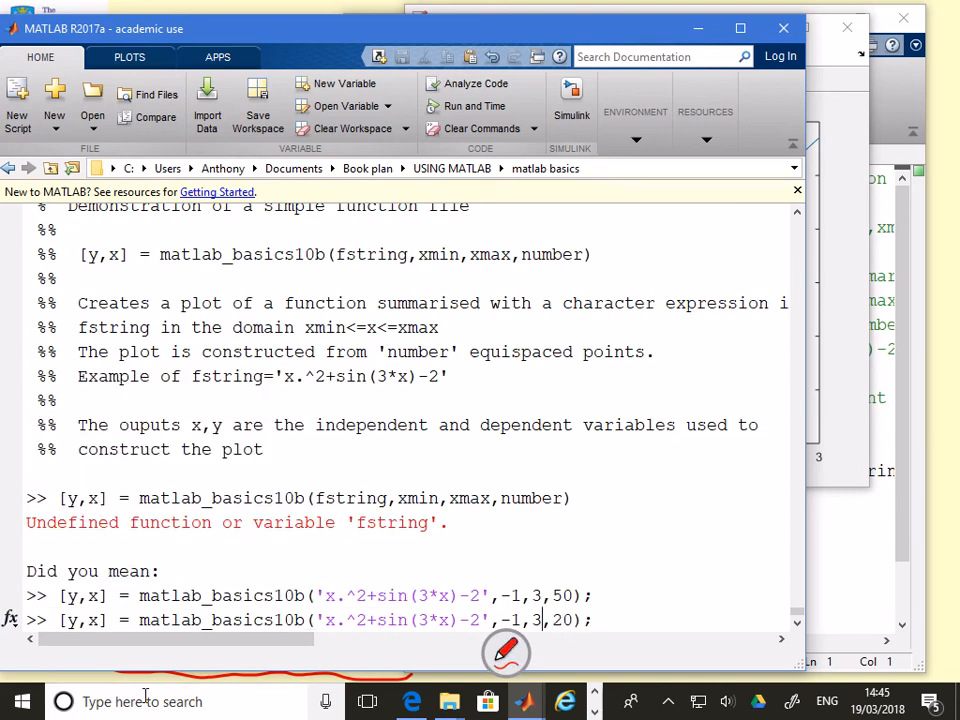
- Change the recalled call's xmax argument from 3 to 2
{"action": "type", "text": "2"}
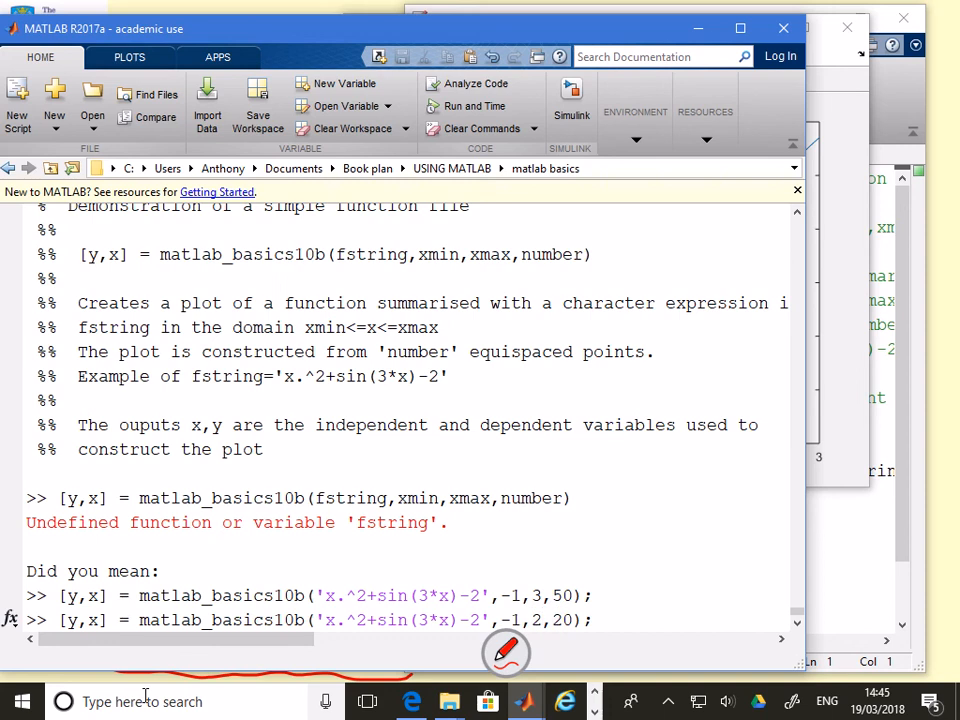